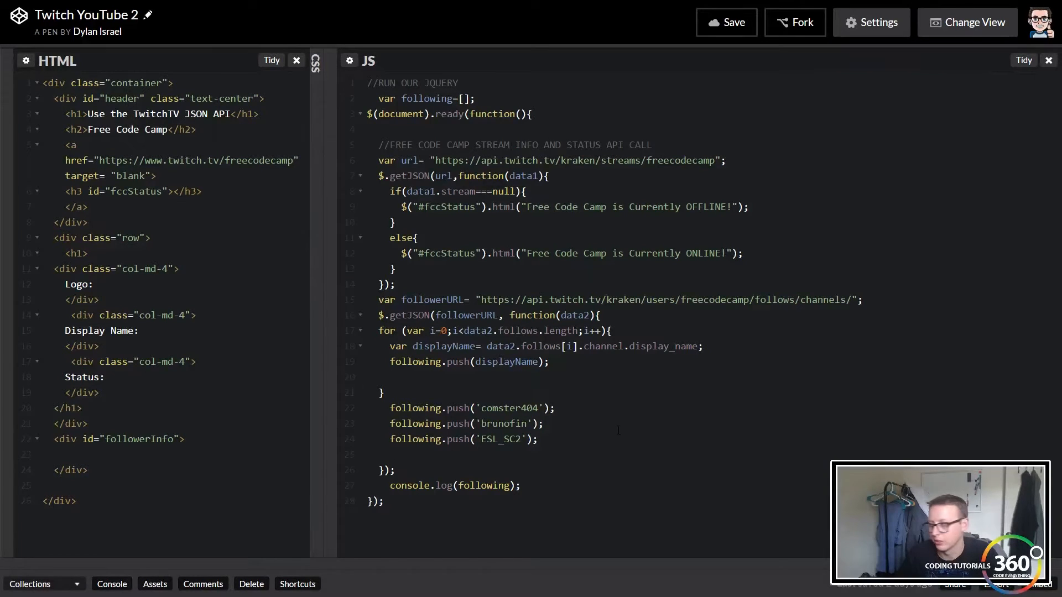
Write a for loop from i=0 over following.length with an opening brace.
key("Enter")
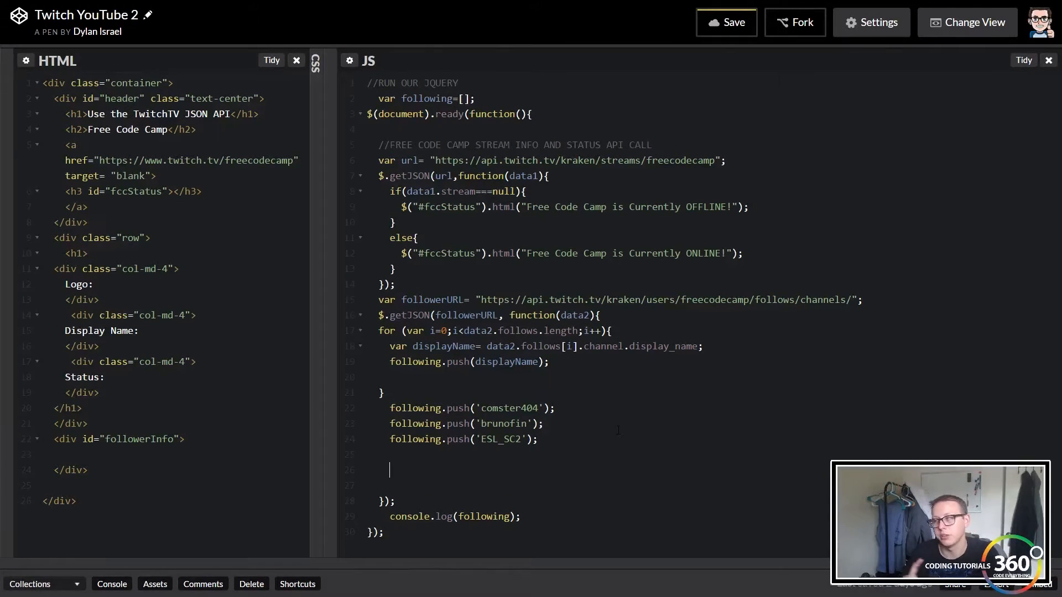
type("for()")
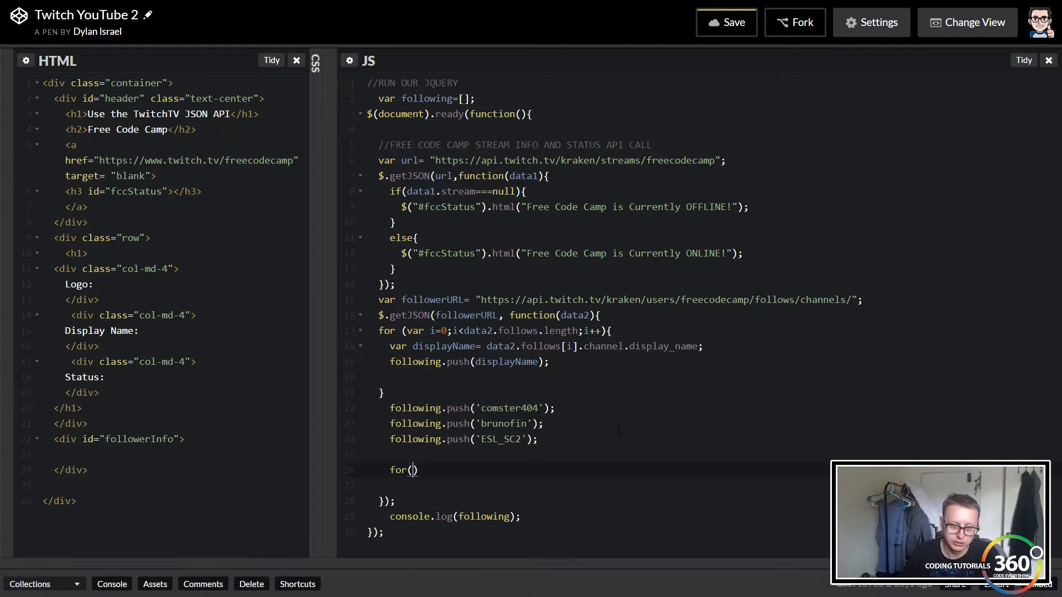
type("var")
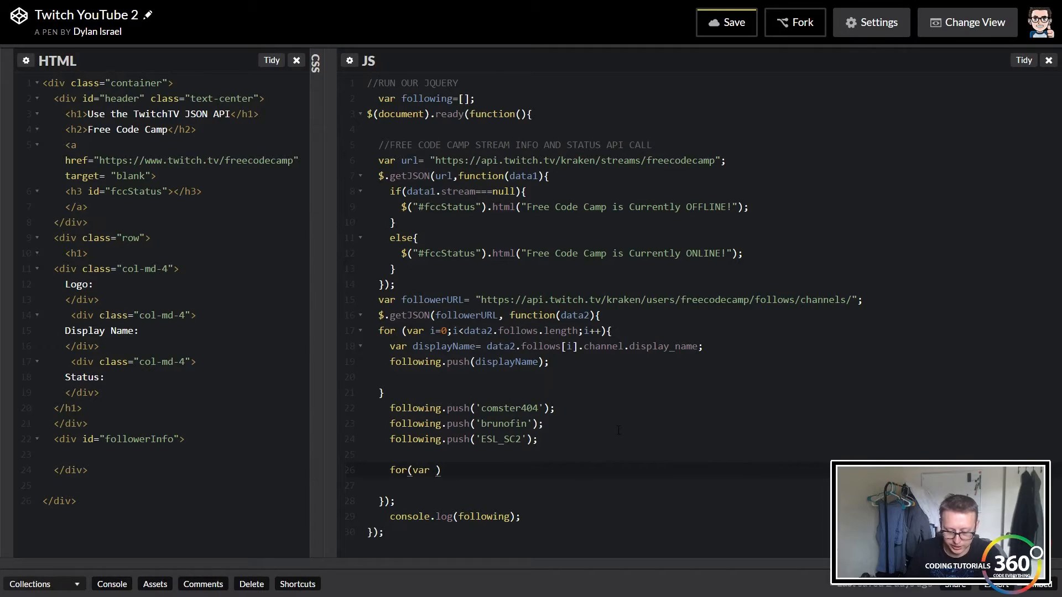
type("i=0;")
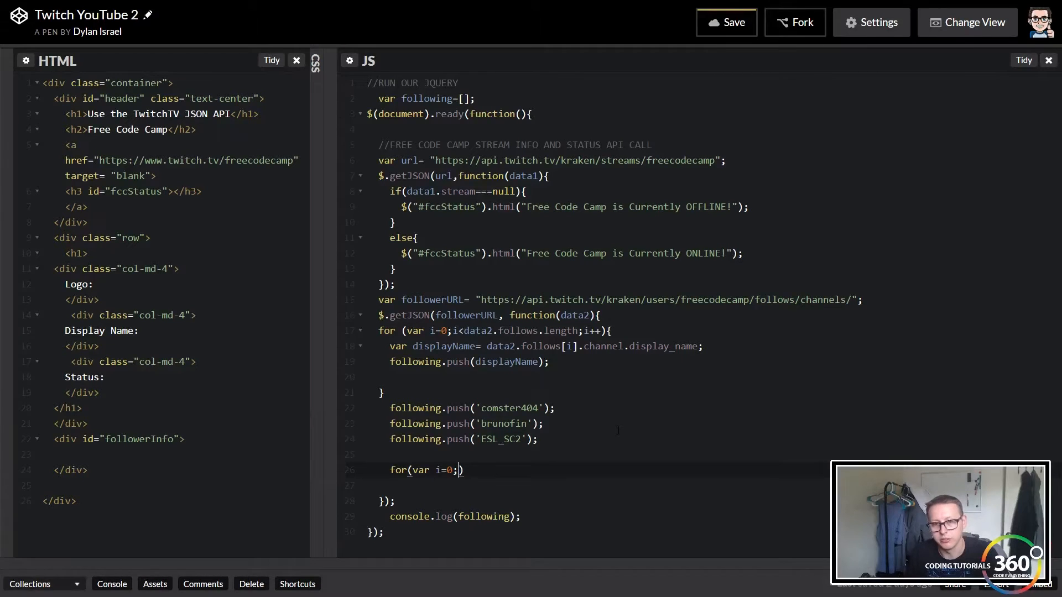
type("followin")
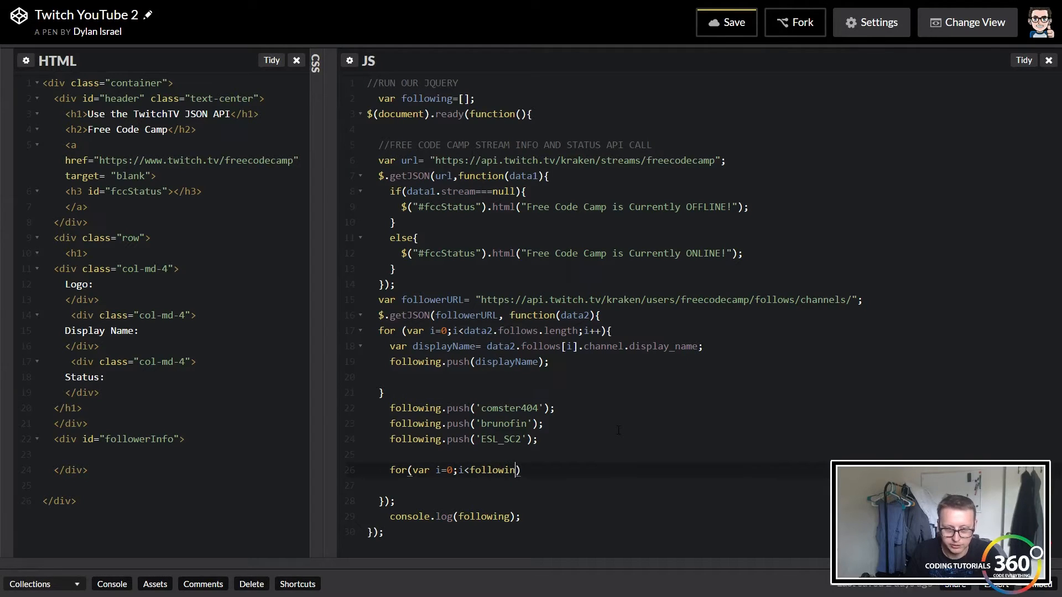
type(".length;")
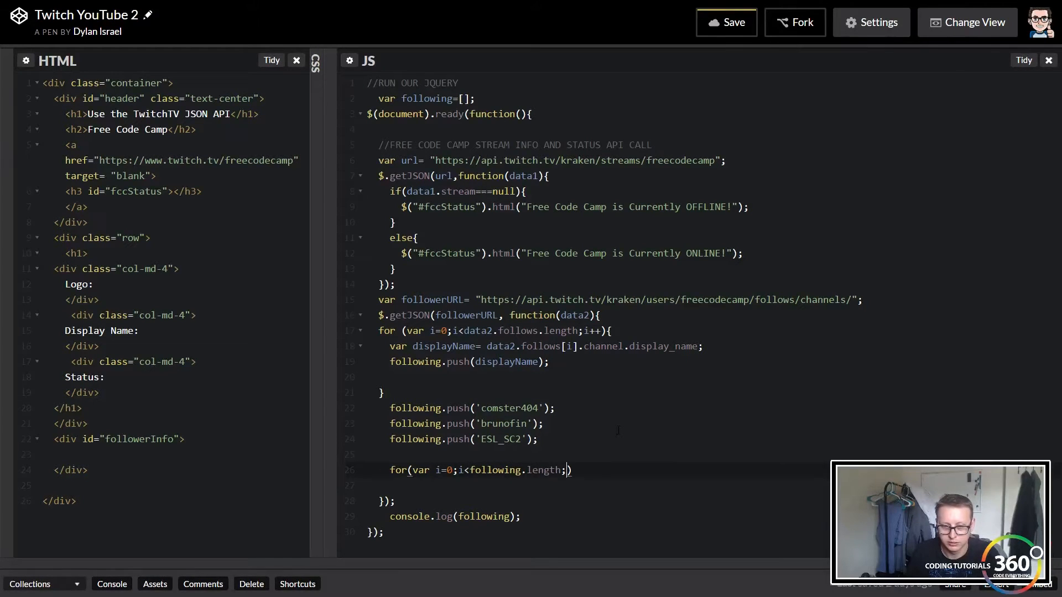
type("i++)")
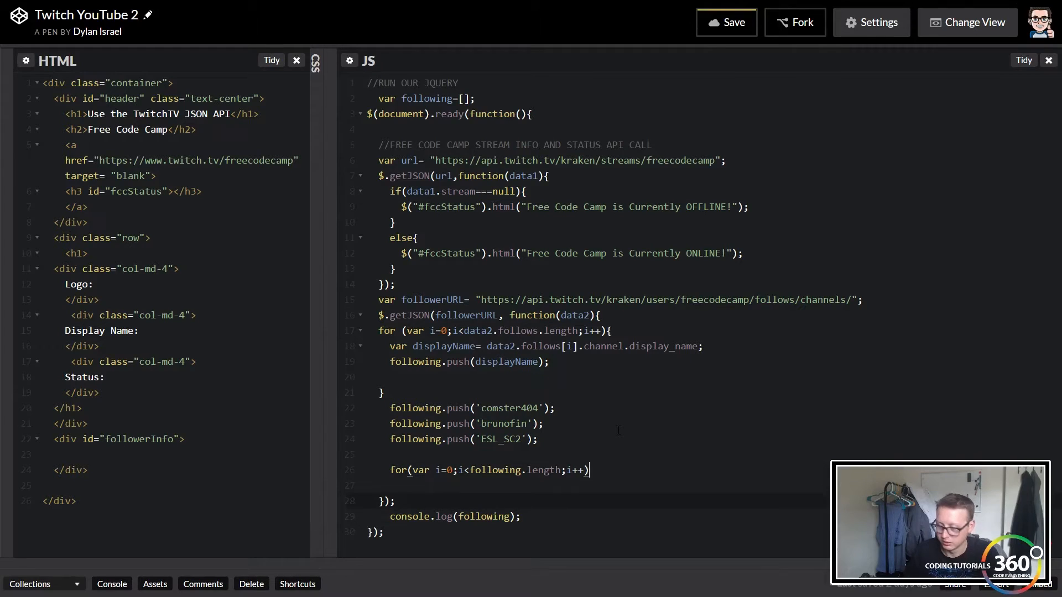
type("{")
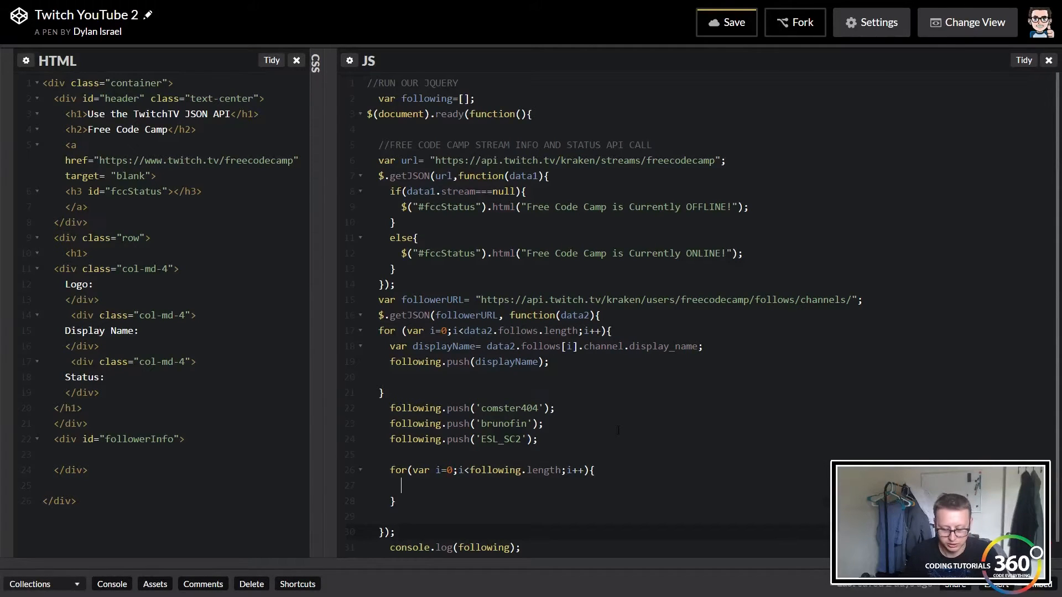
Declare url2 inside the loop as the streams URL for following[i].
type("var url")
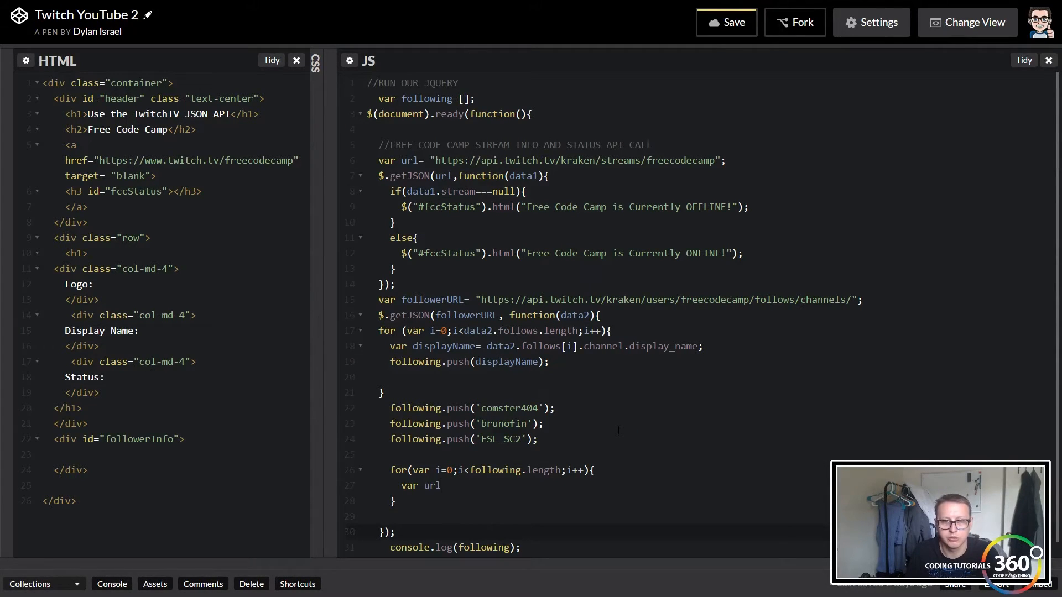
type("2= \"\"")
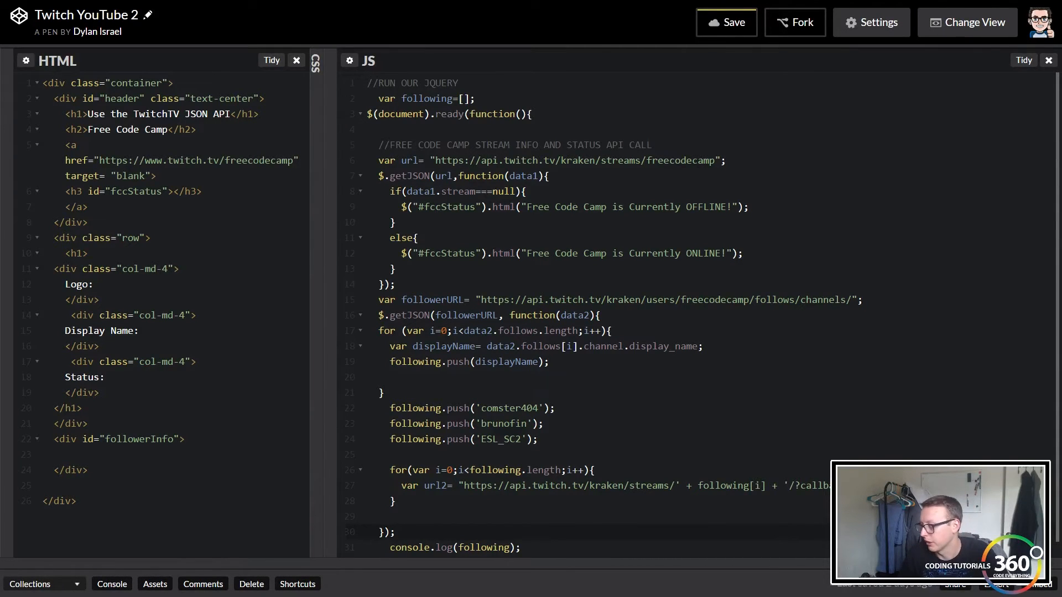
Request url2 with $.getJSON and an empty done callback taking data3.
left_click(726, 22)
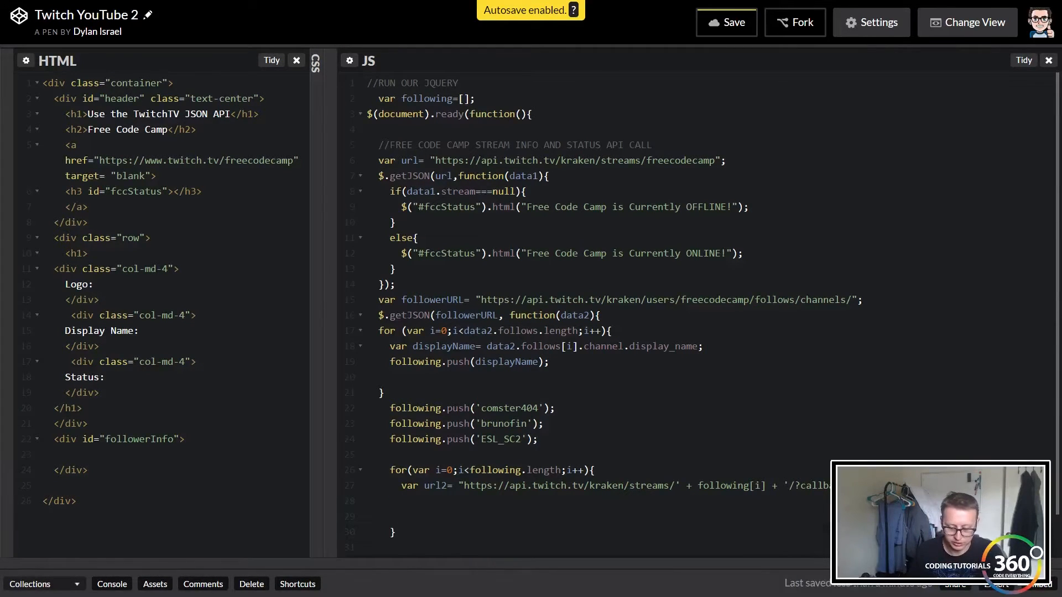
type("$.")
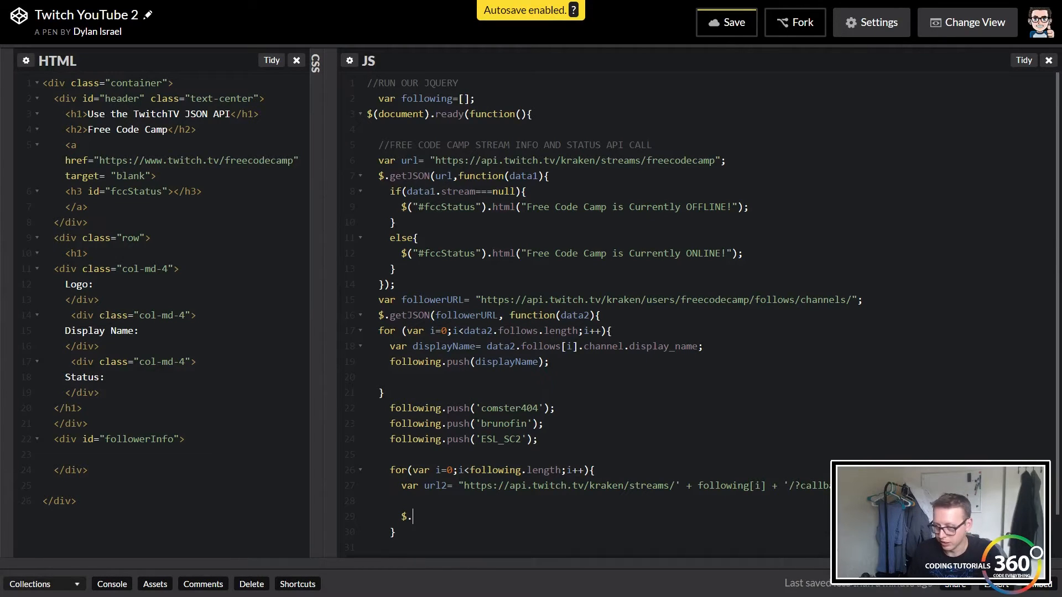
type("getJSON")
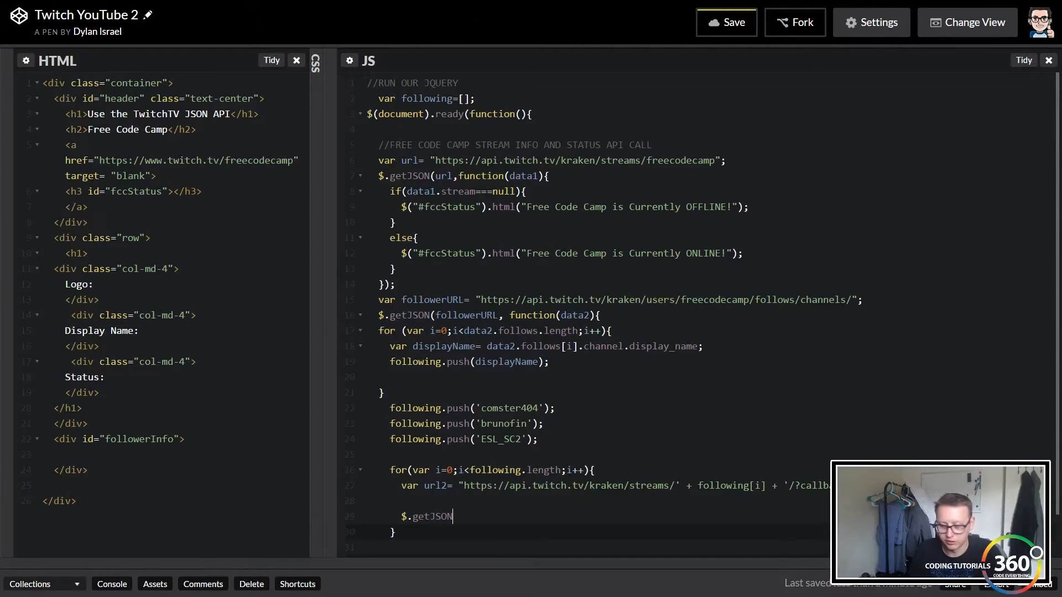
type("(url)")
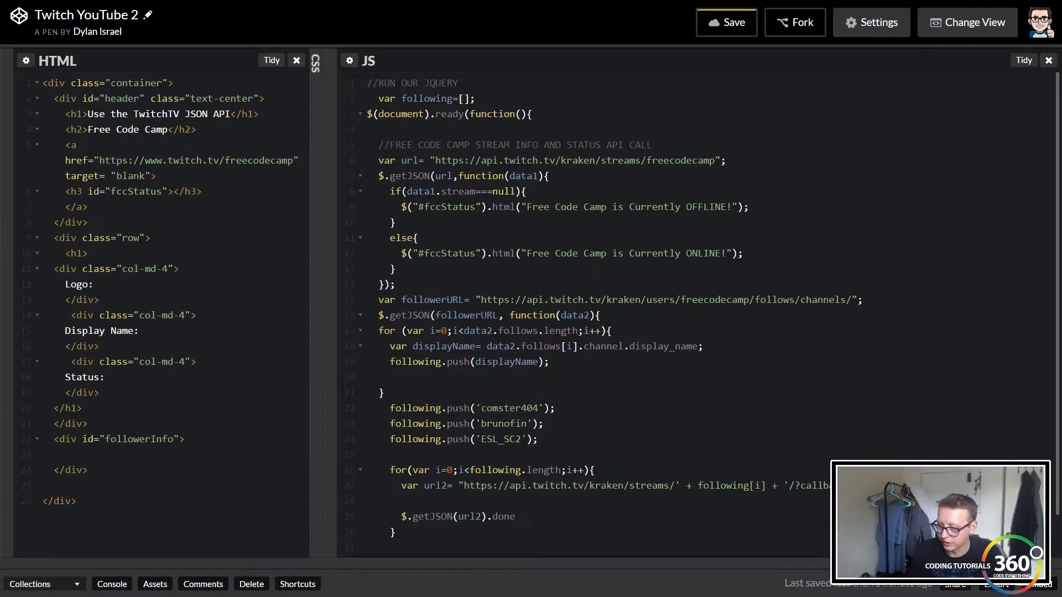
type("(func")
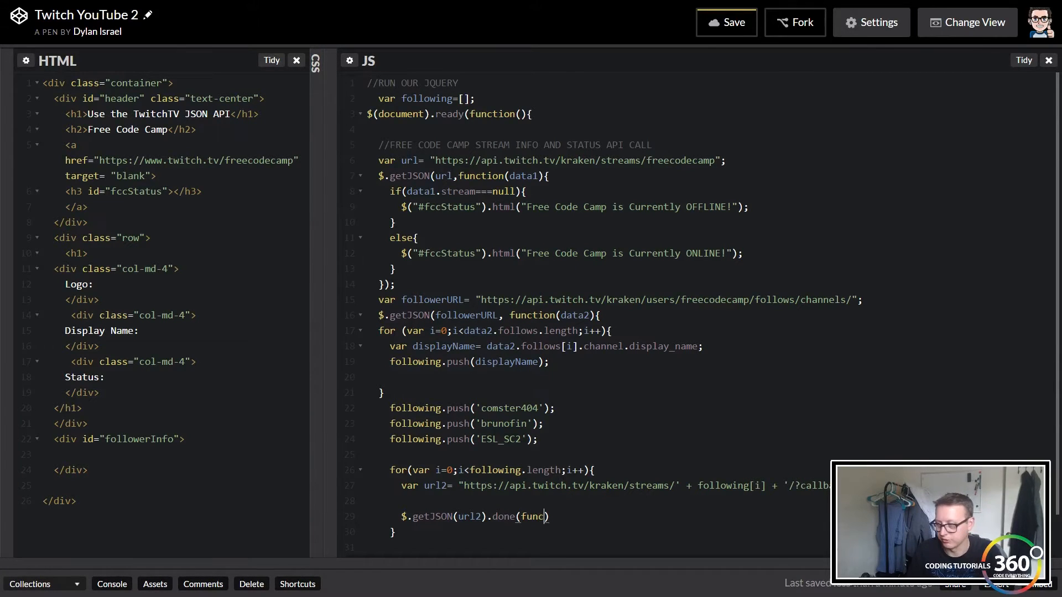
type("io")
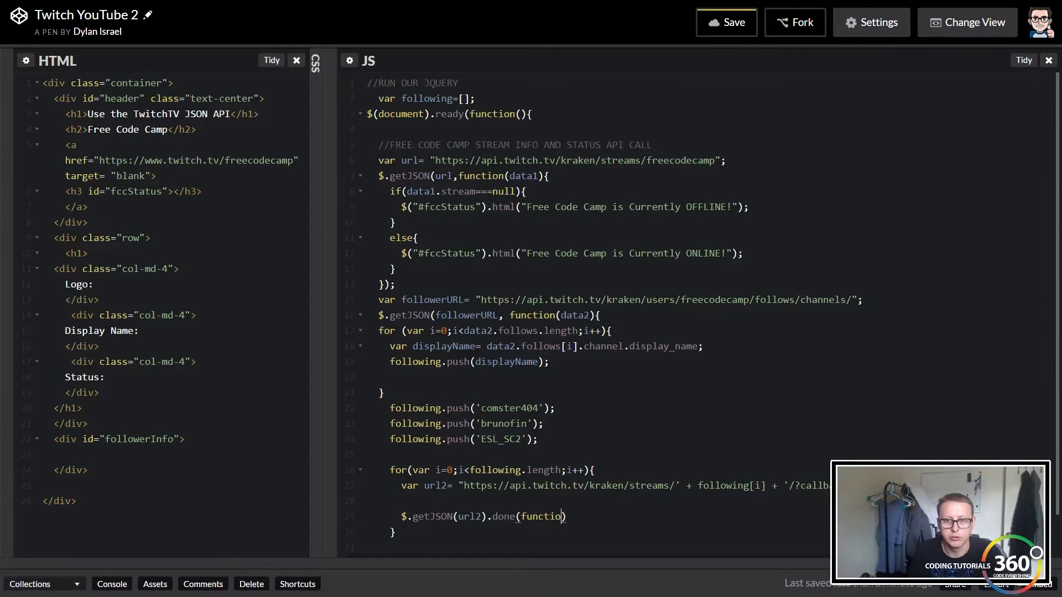
type("n")
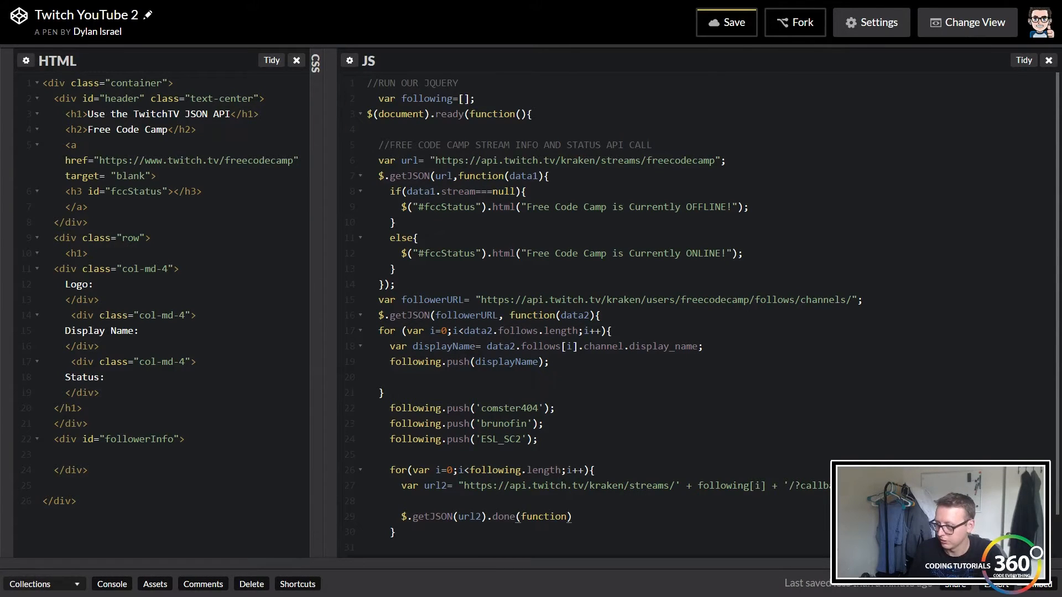
type("data3")
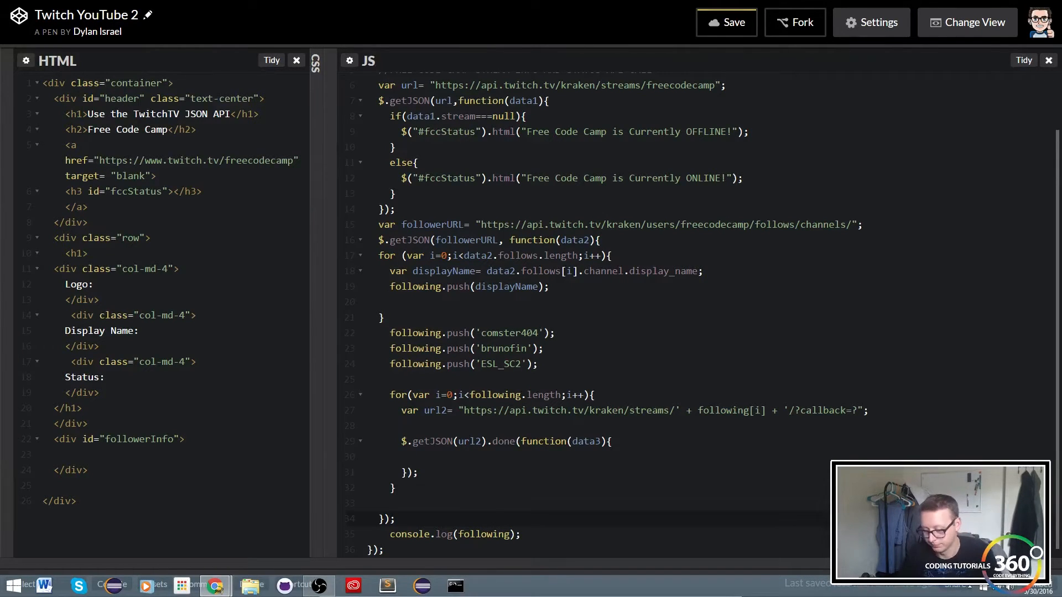
Declare var logo, var status and var name inside the done callback body.
left_click(441, 457)
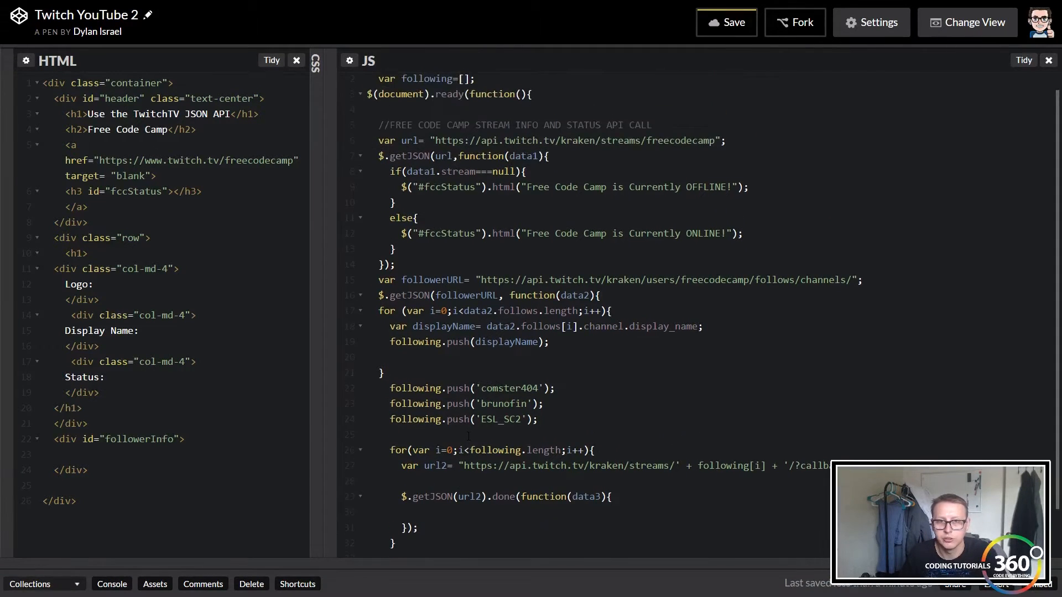
scroll("down", 3)
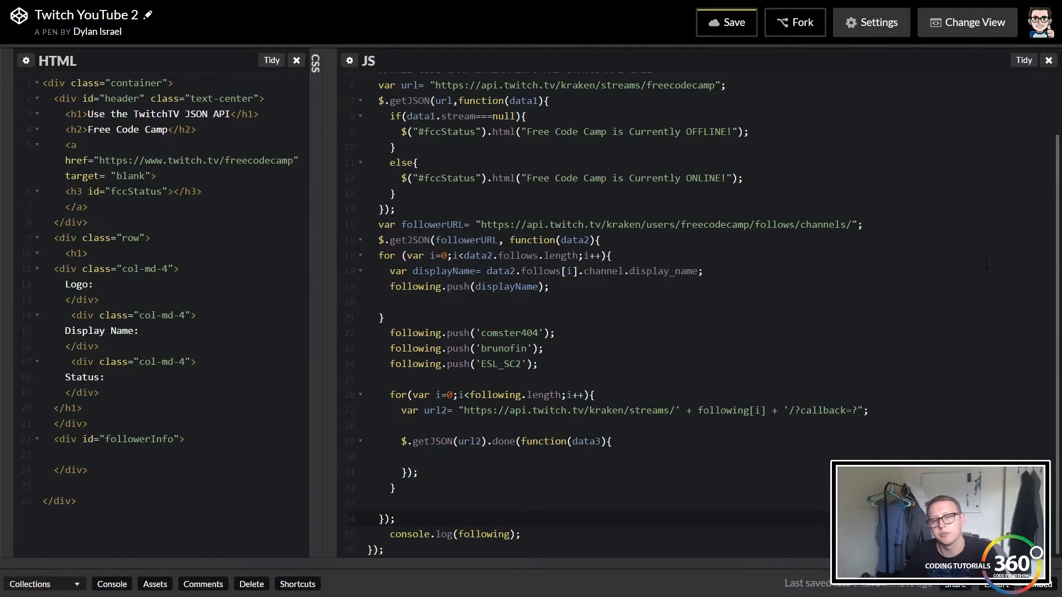
type("var logo;")
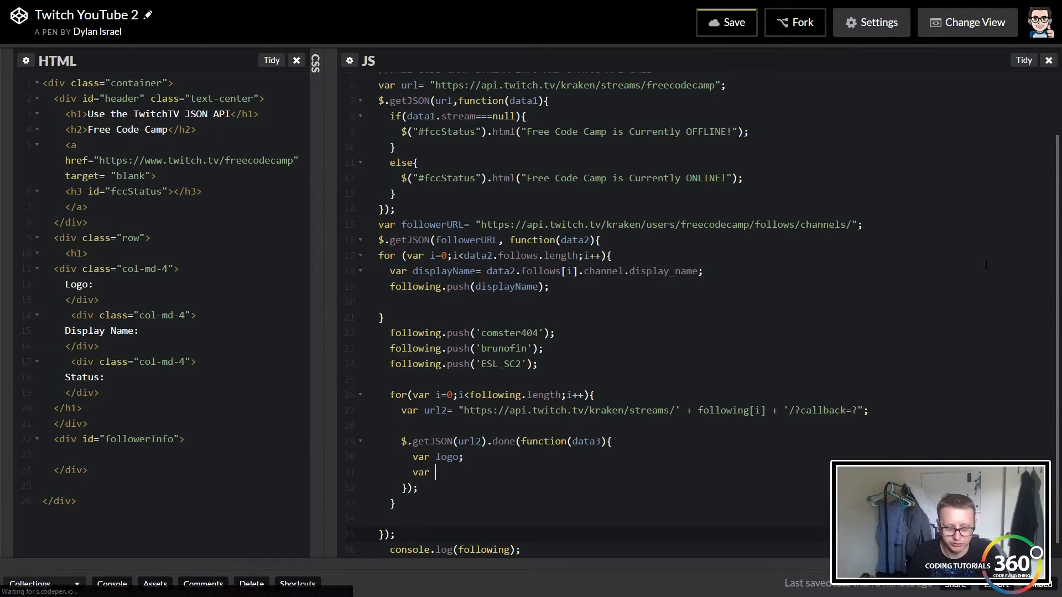
type("status;")
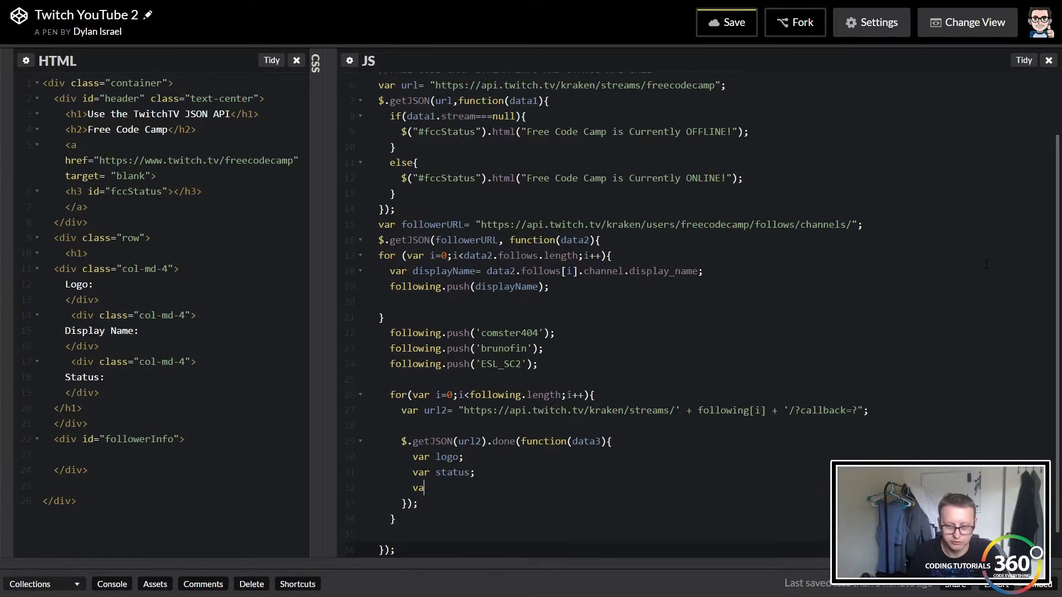
type("name;")
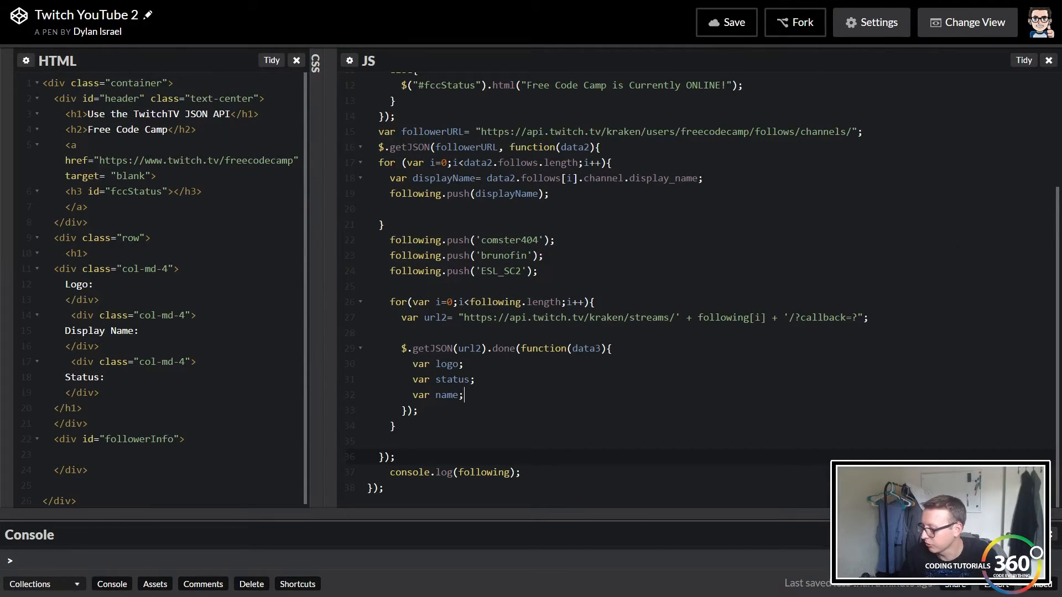
Add if(data3.error){ console.log(url2) } after the variable declarations.
type("if")
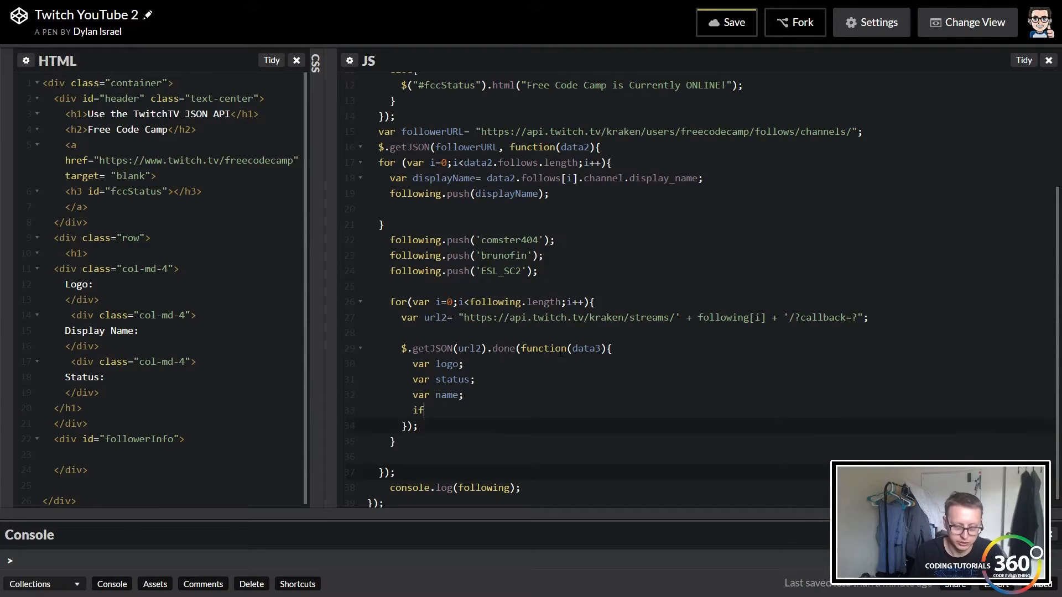
type("(data3.erro")
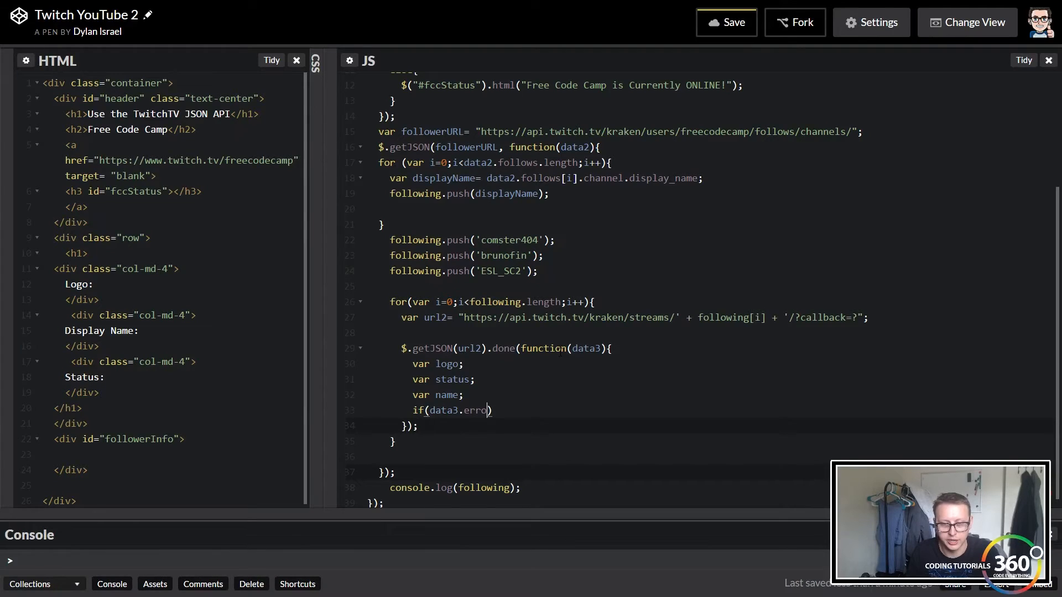
type("r")
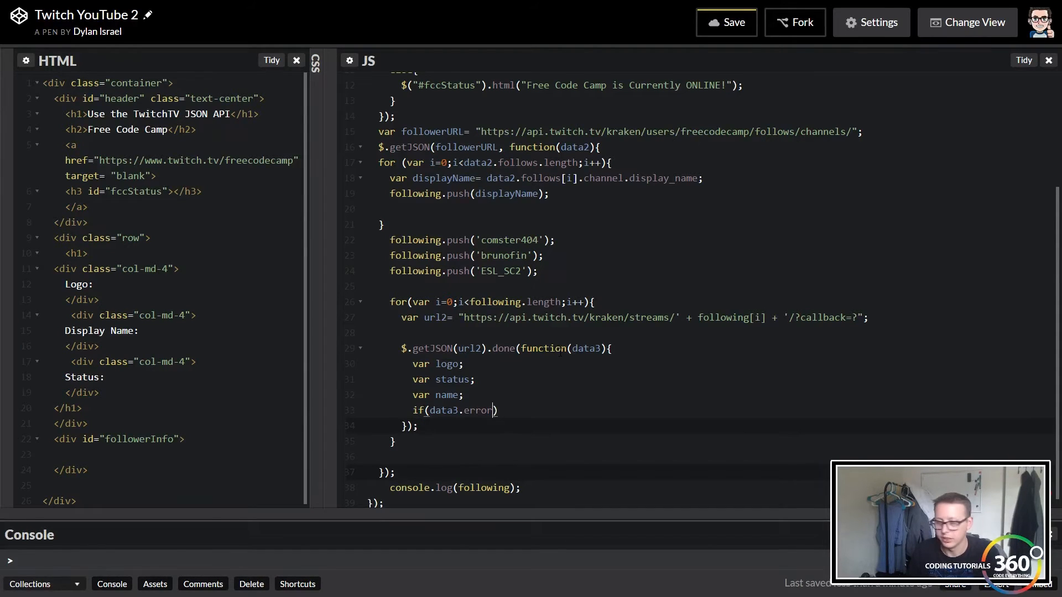
type("{")
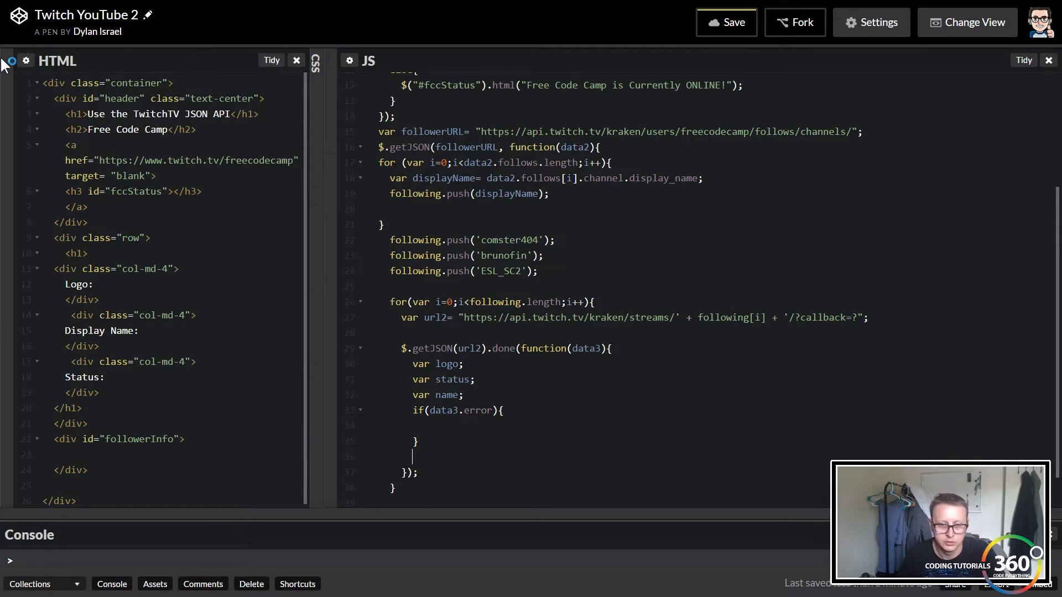
type("co")
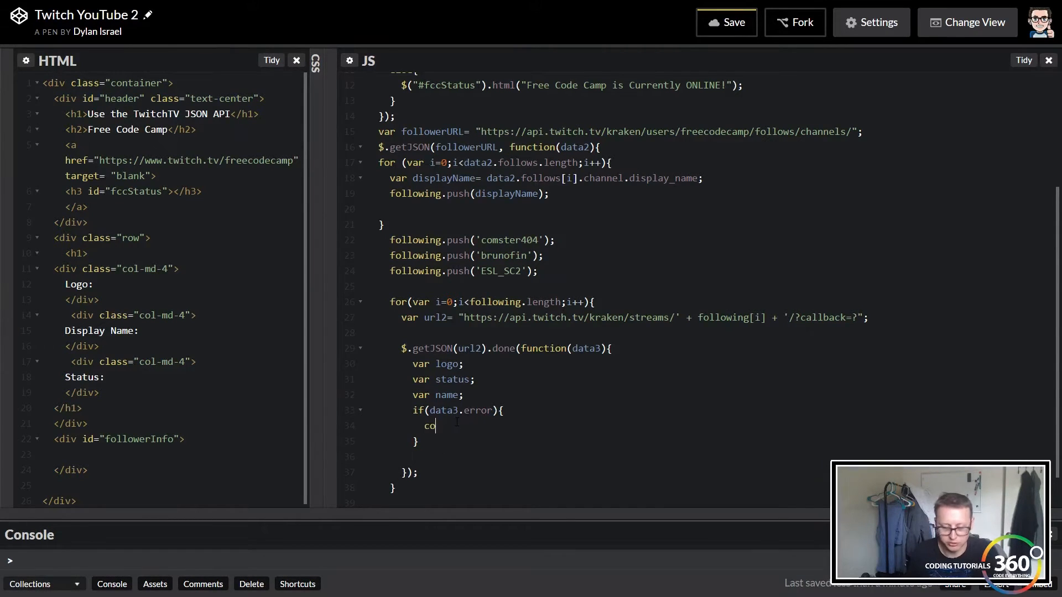
type("nsole.log")
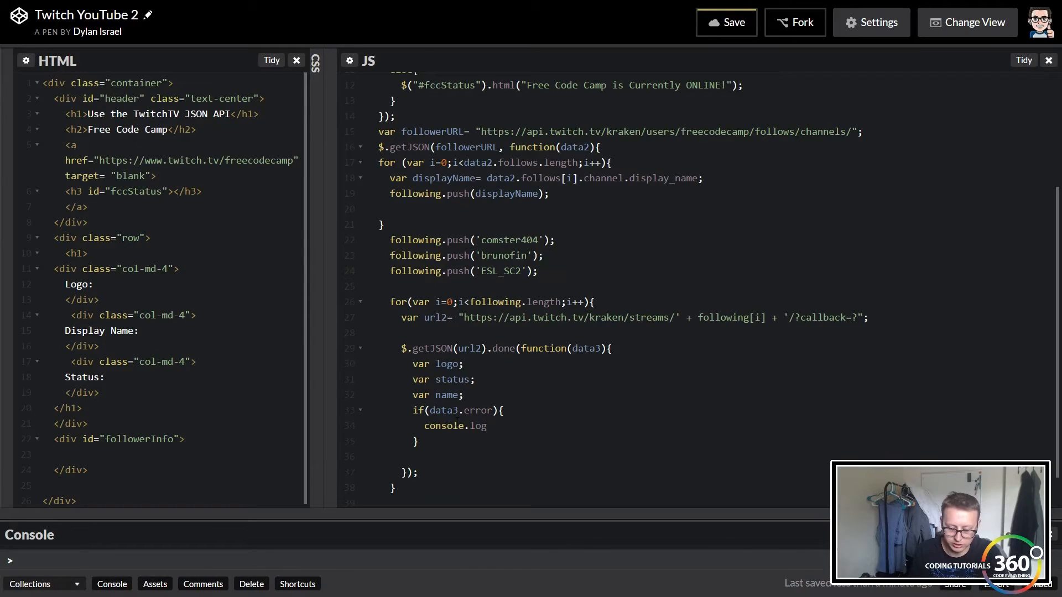
type("(url2);")
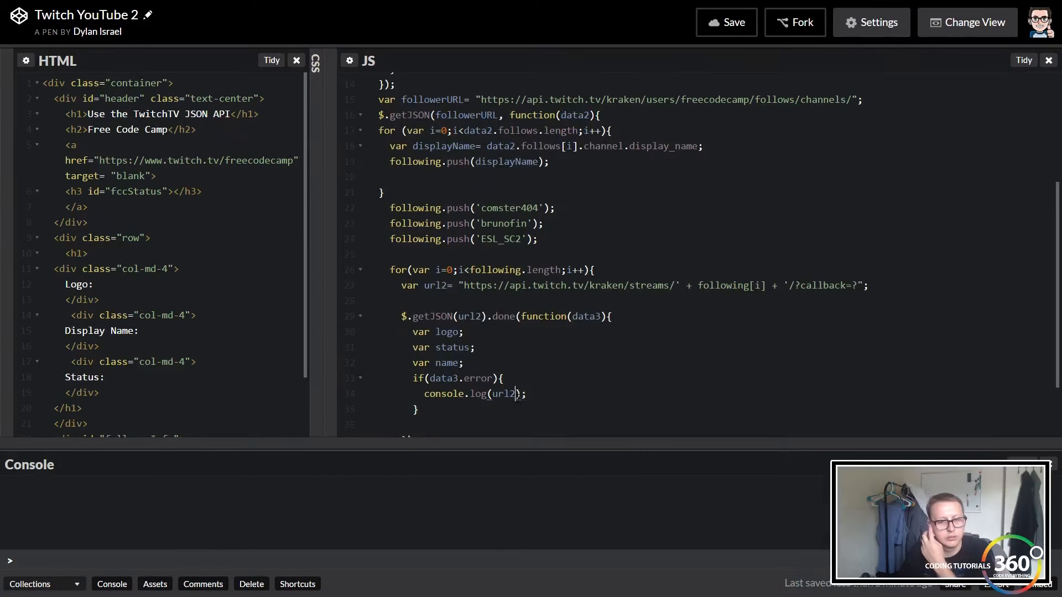
Log data3.error in the error branch to surface 'Unprocessable Entity' in the console.
double_click(501, 394)
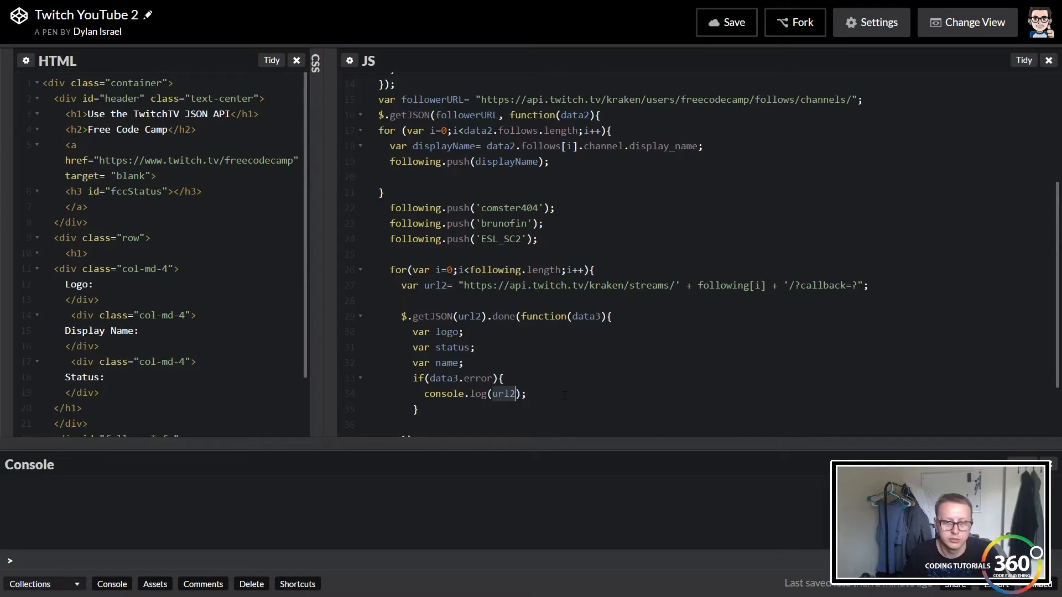
type("data")
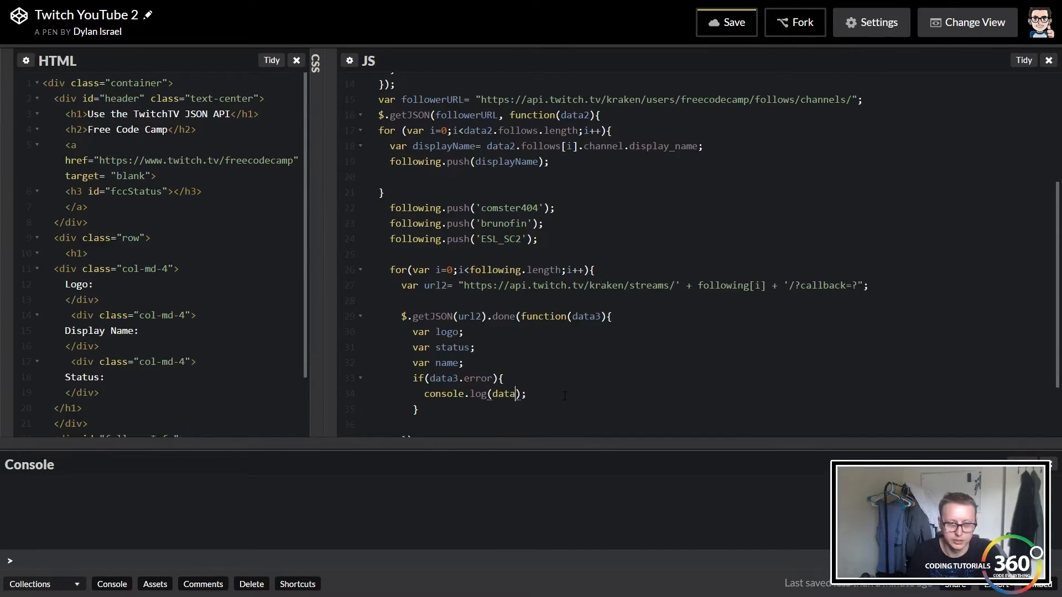
type("3.error")
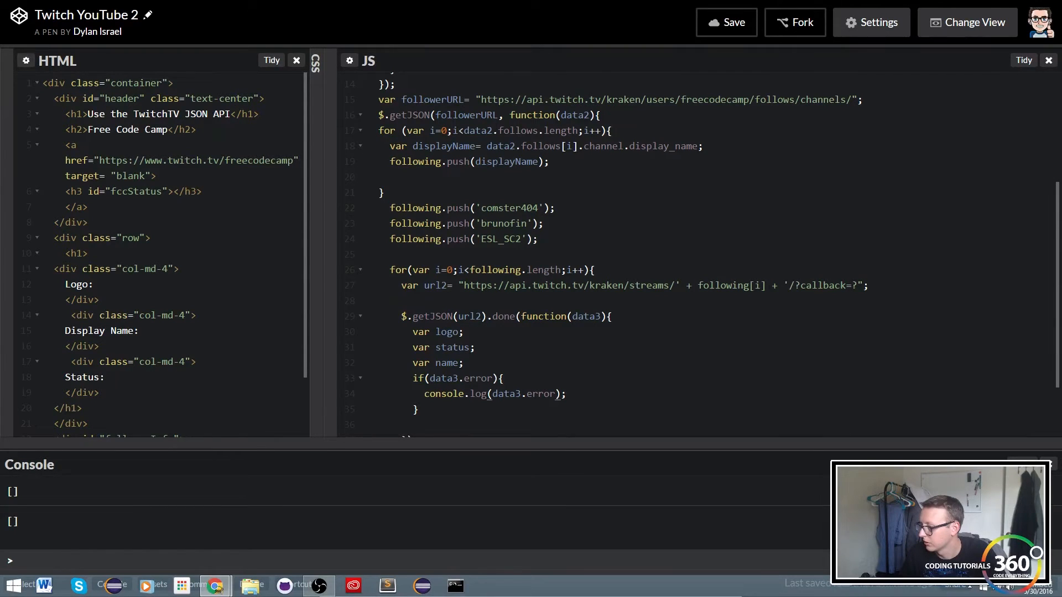
left_click(460, 331)
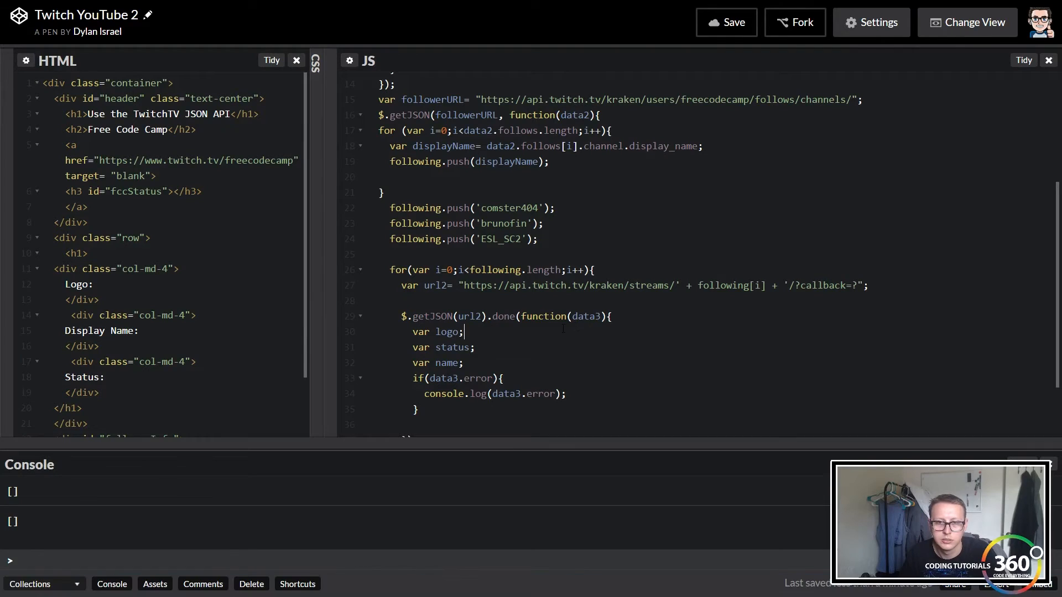
type("url2")
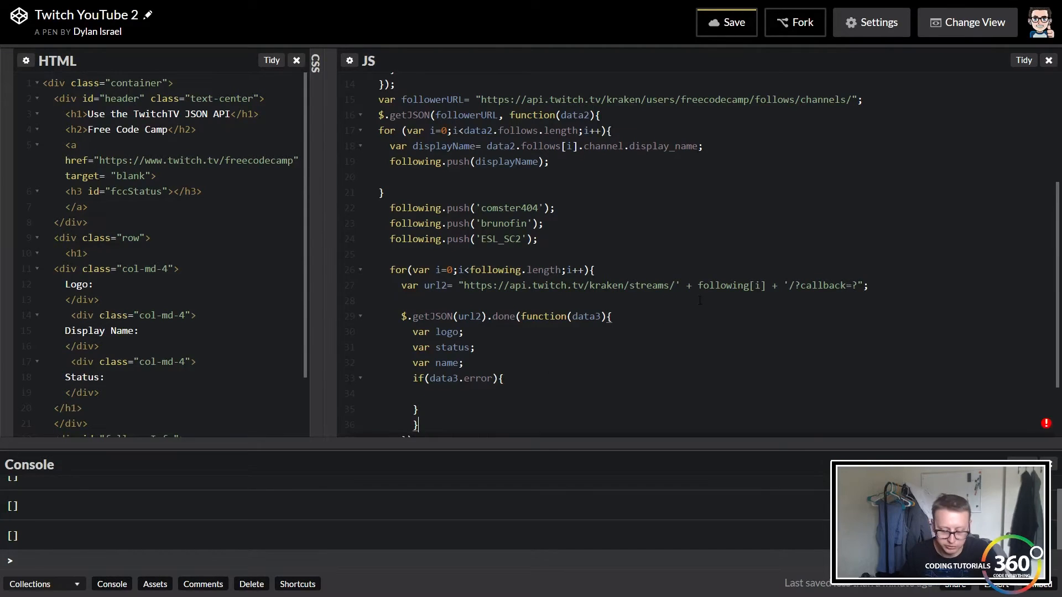
type("console.log(data3.error);")
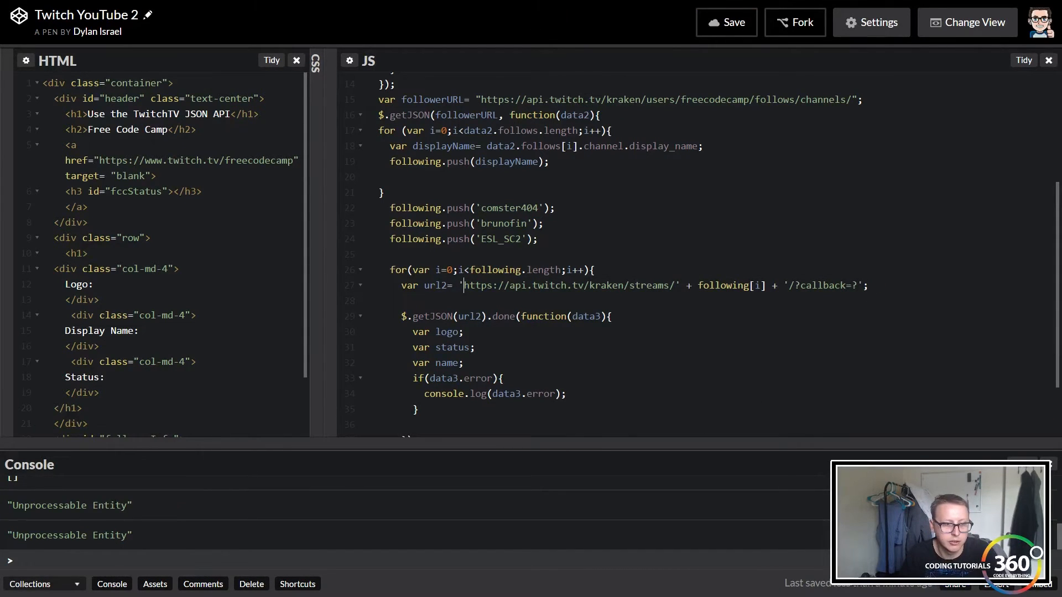
Restore the error branch to console.log(url2).
double_click(67, 506)
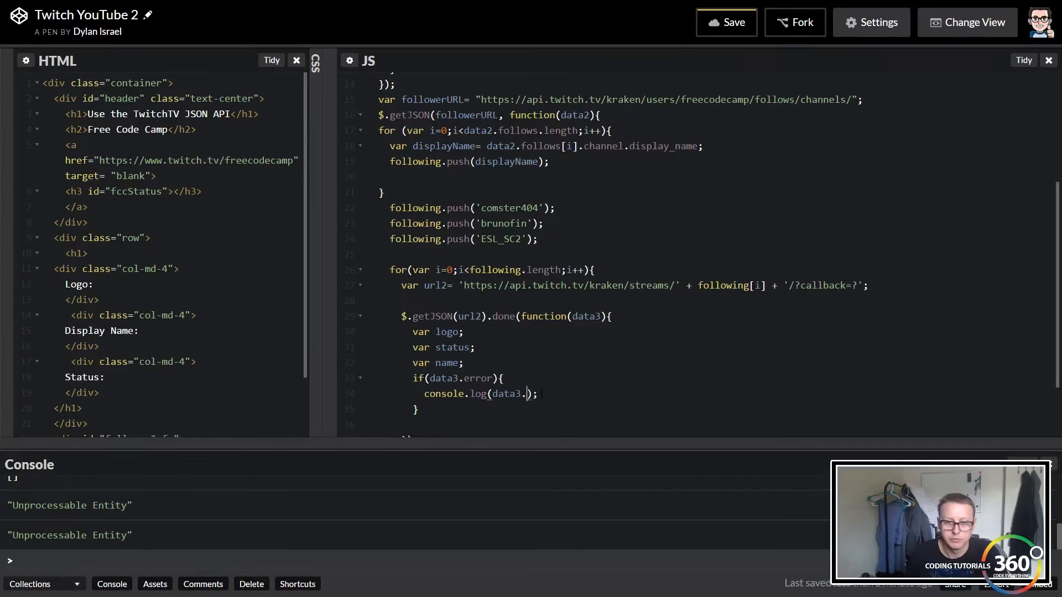
key("Backspace")
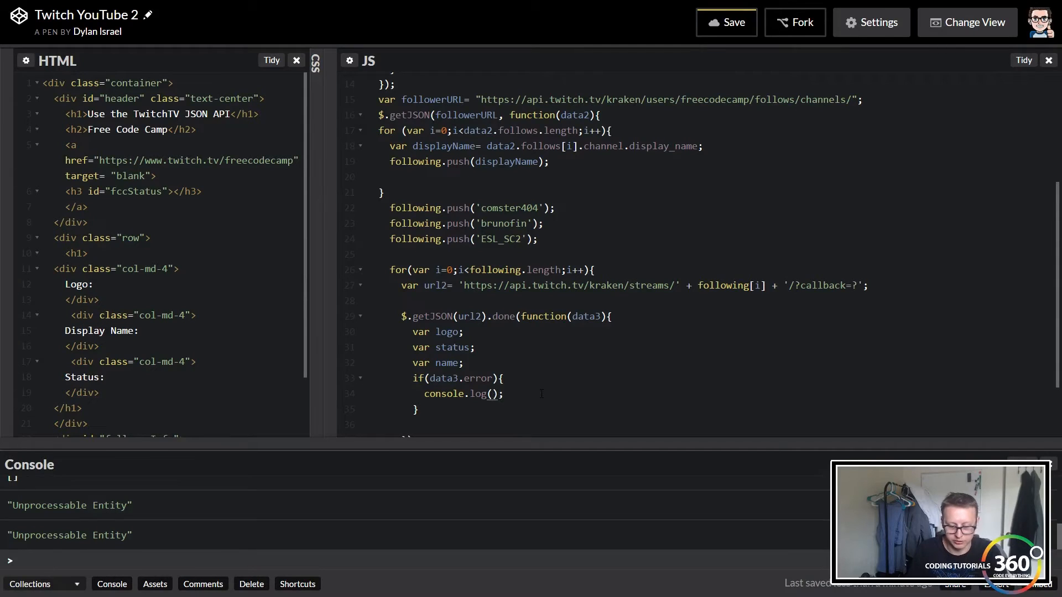
type("url2")
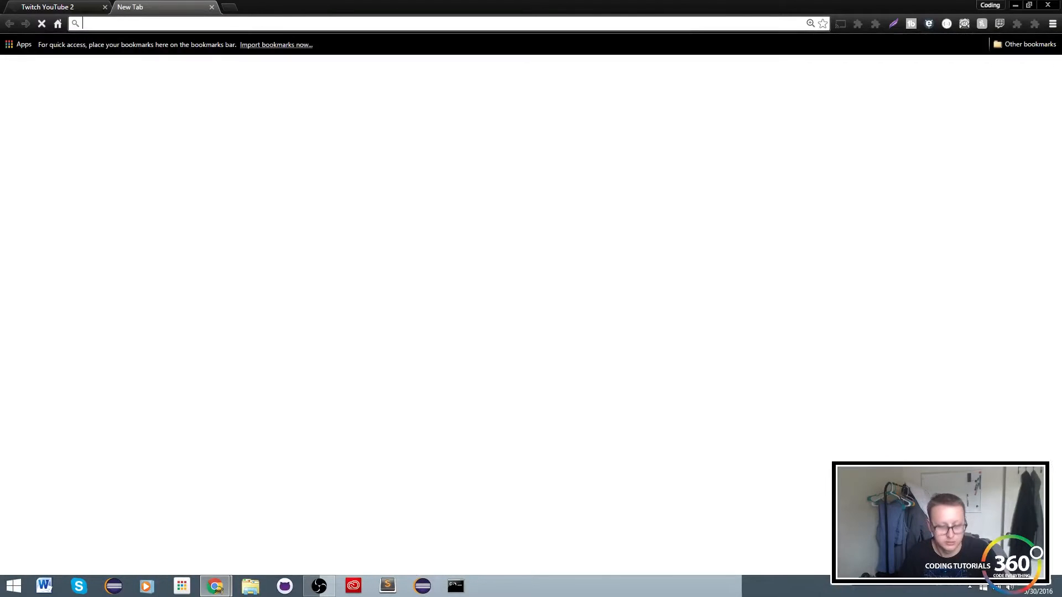
Load the kraken streams URL for ESL_SC2, then comster404 showing Unprocessable Entity, and return to the pen.
type("https://api.twitch.tv/kraken/streams/ESL_SC2/?callback=?")
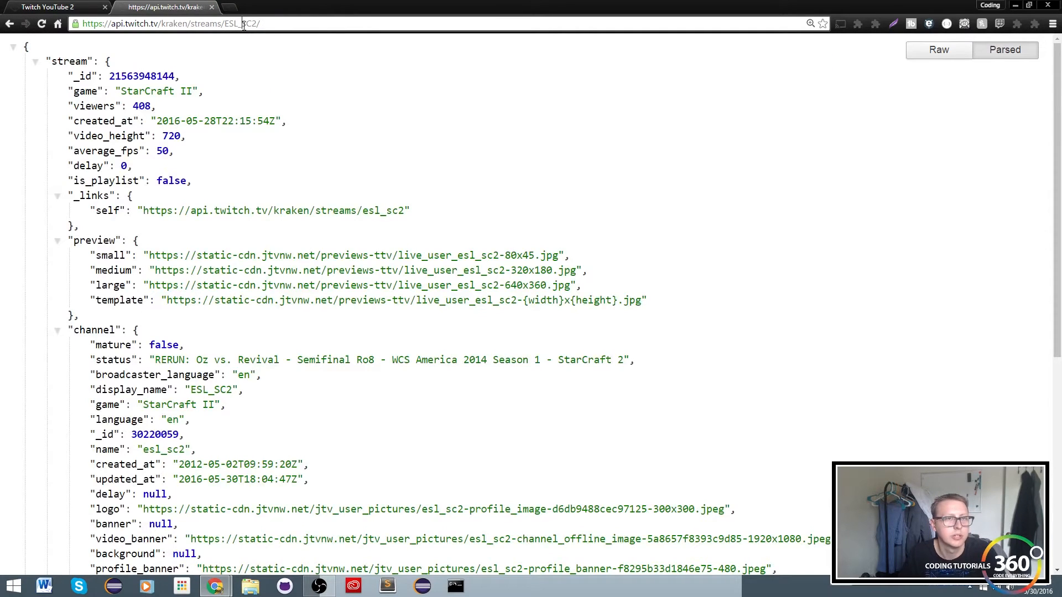
type("comster404")
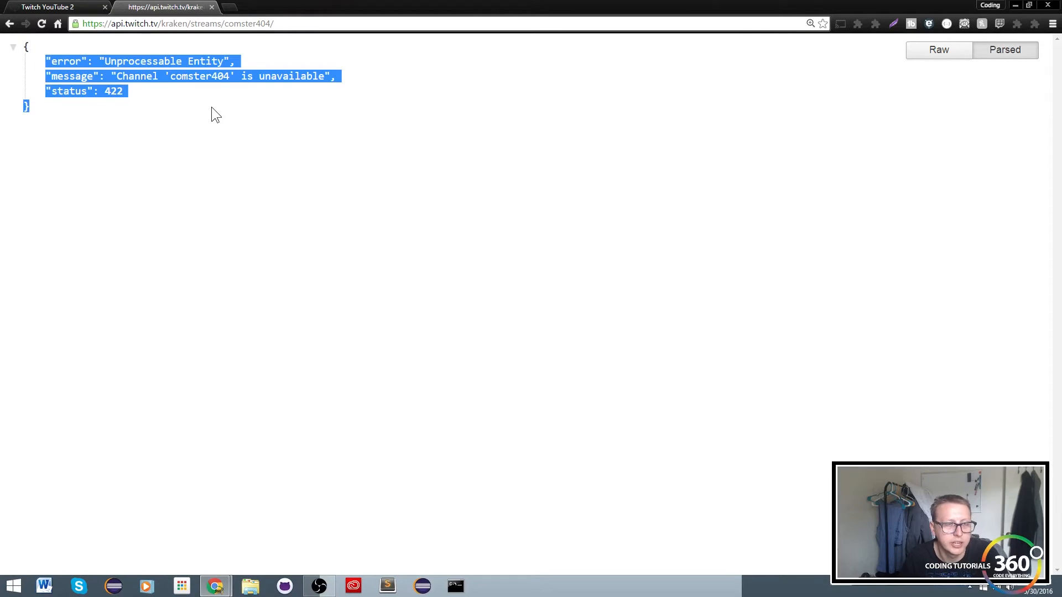
left_click(190, 99)
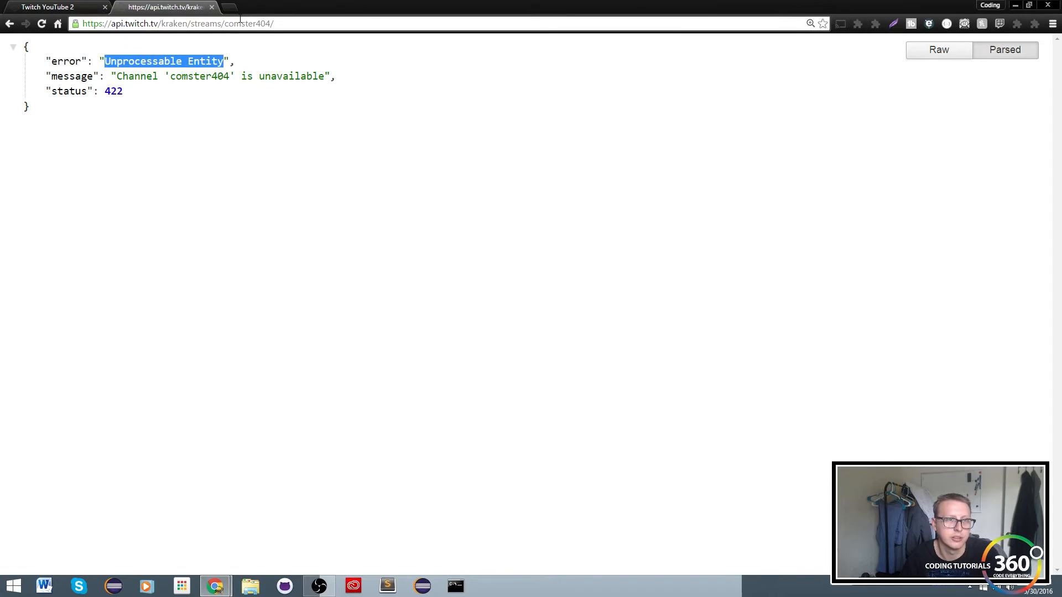
left_click(54, 8)
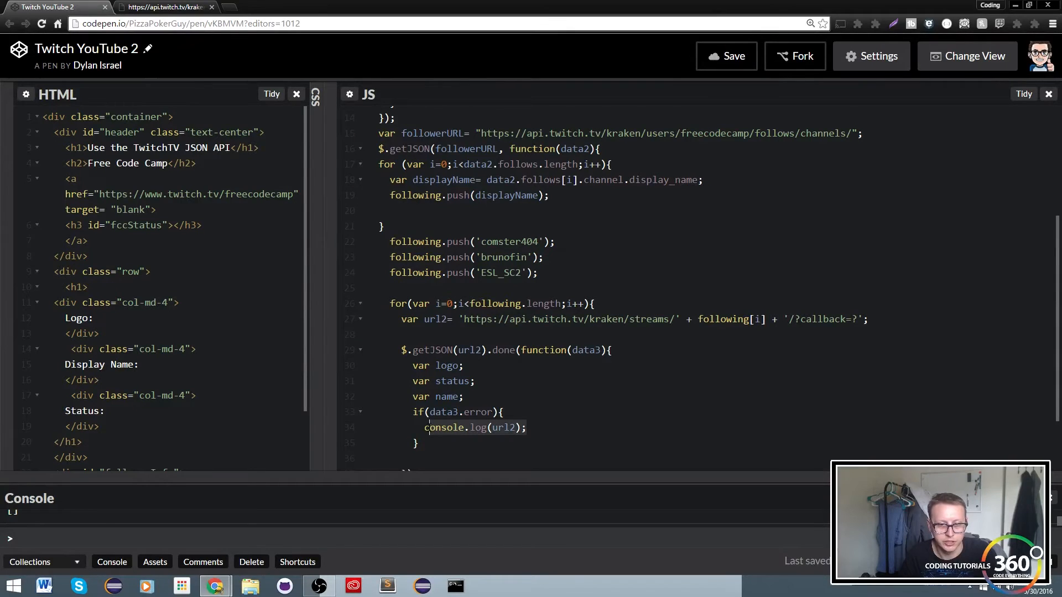
In the error branch set a placeholder logo, name = data2.message and status = data2.error.
key("Delete")
type("logo=")
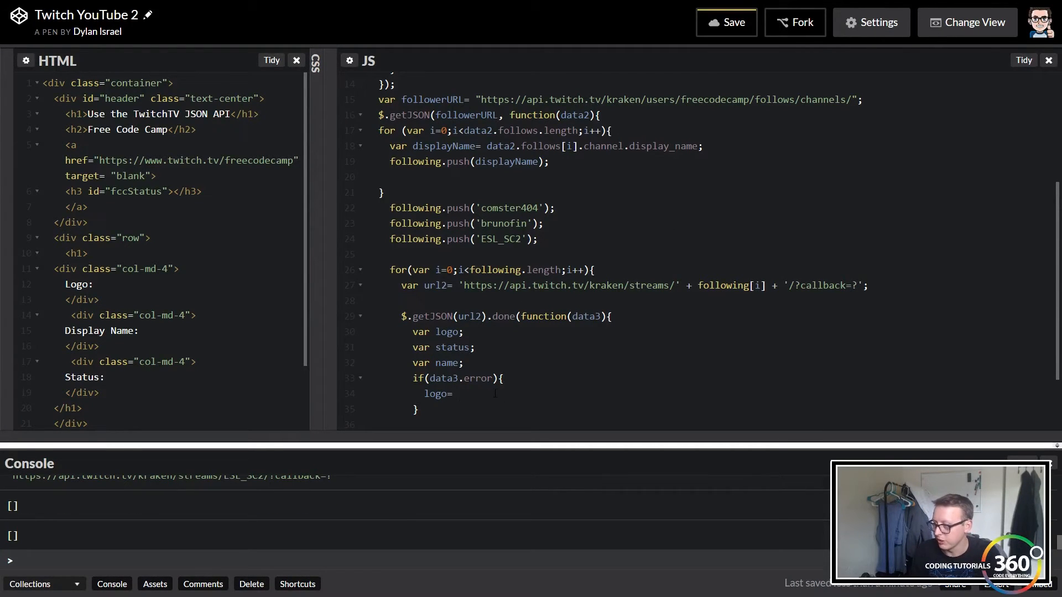
type("\"\"")
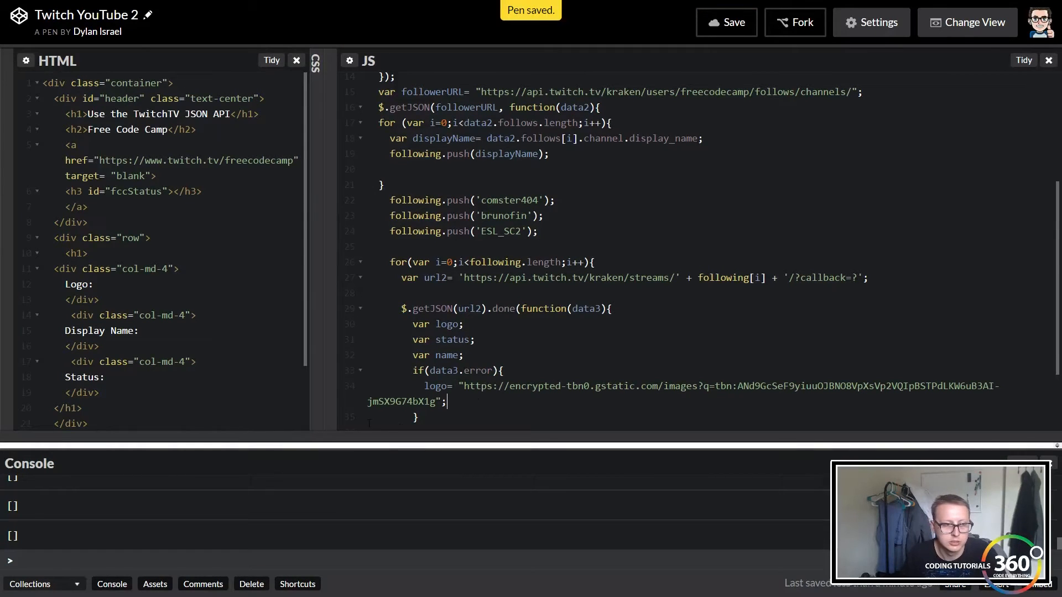
scroll("down", 3)
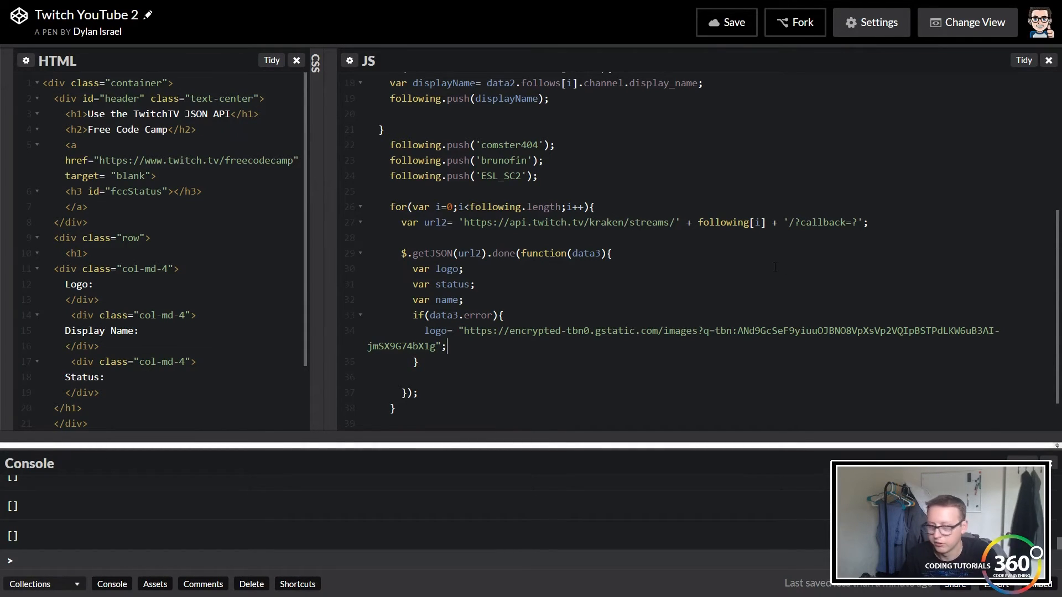
type("name")
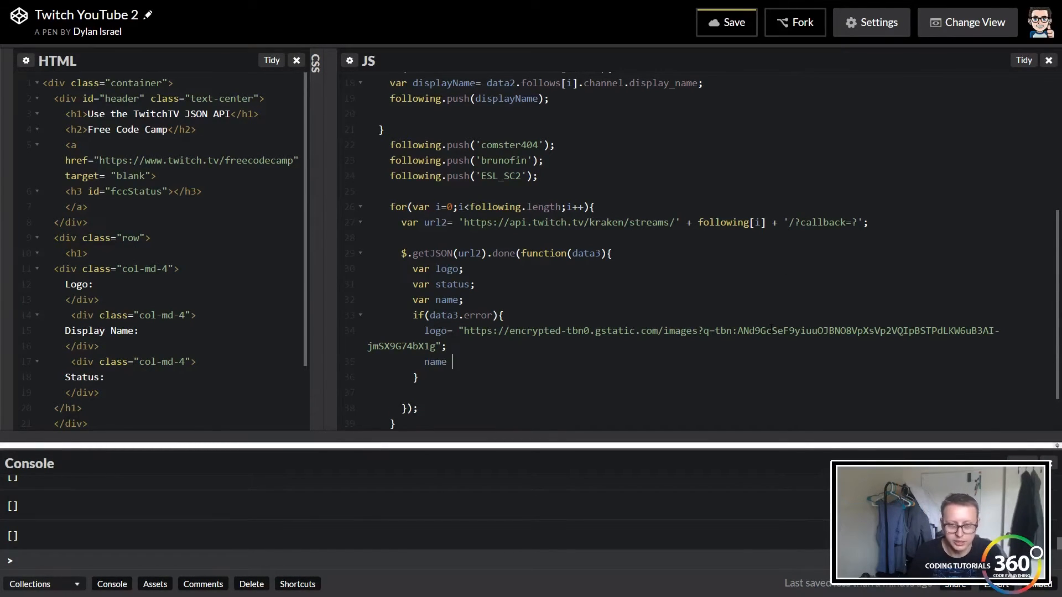
type("= data2.me")
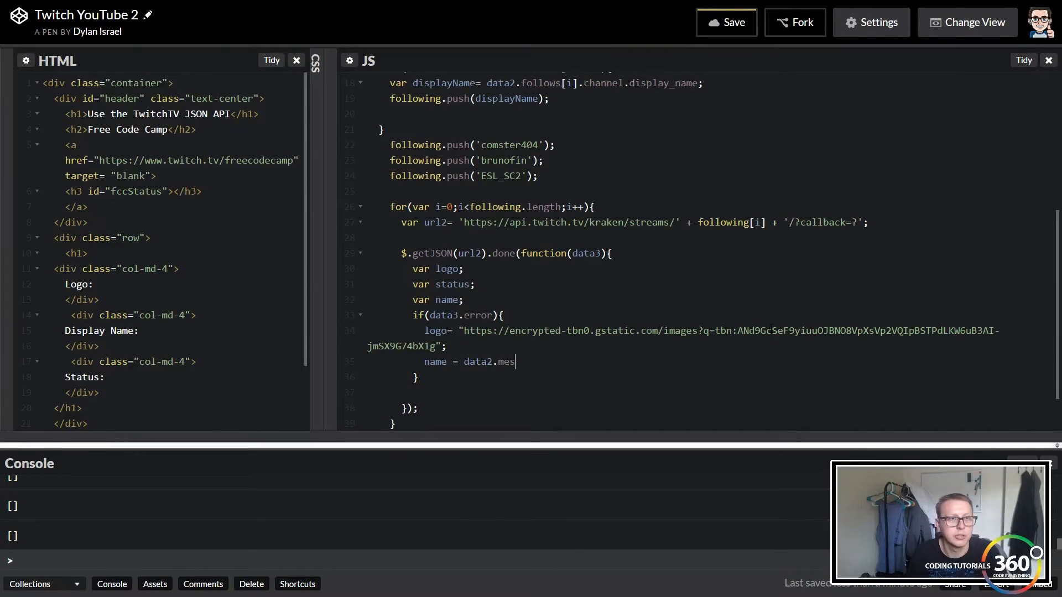
type("sage;")
type("status")
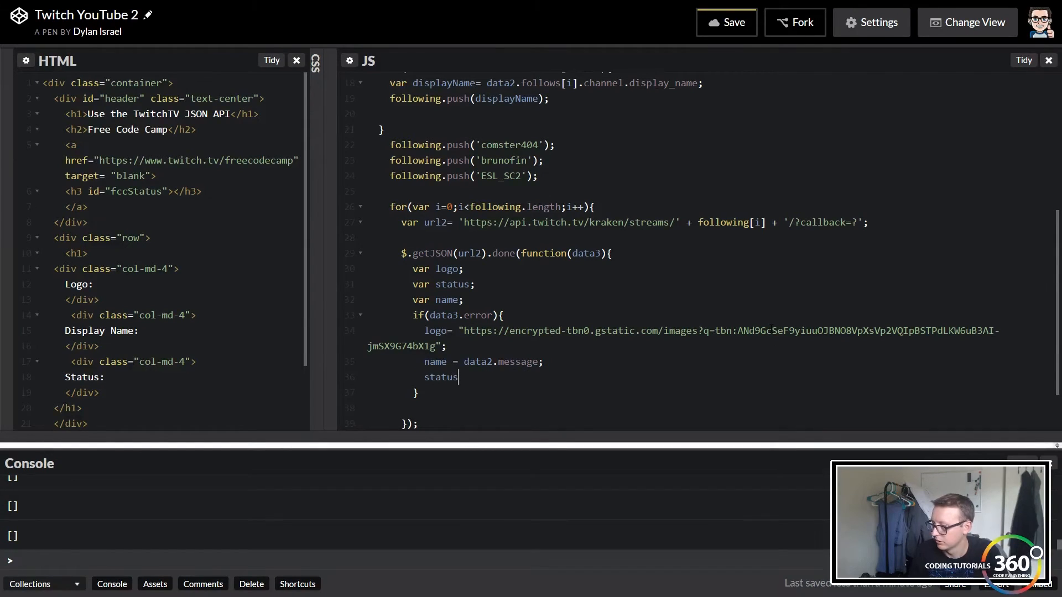
type("= dat")
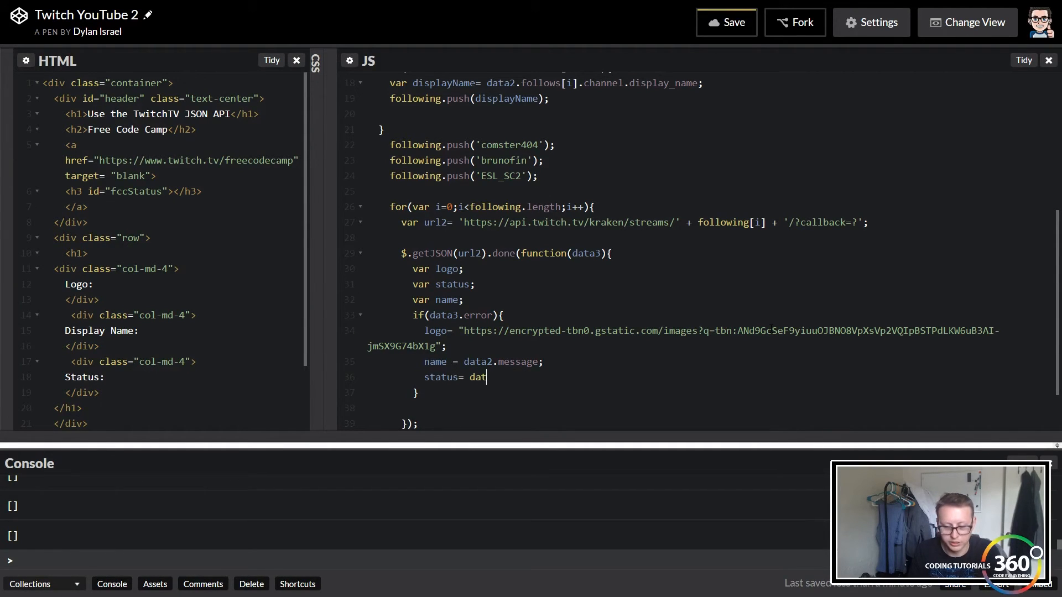
type("a2.error;")
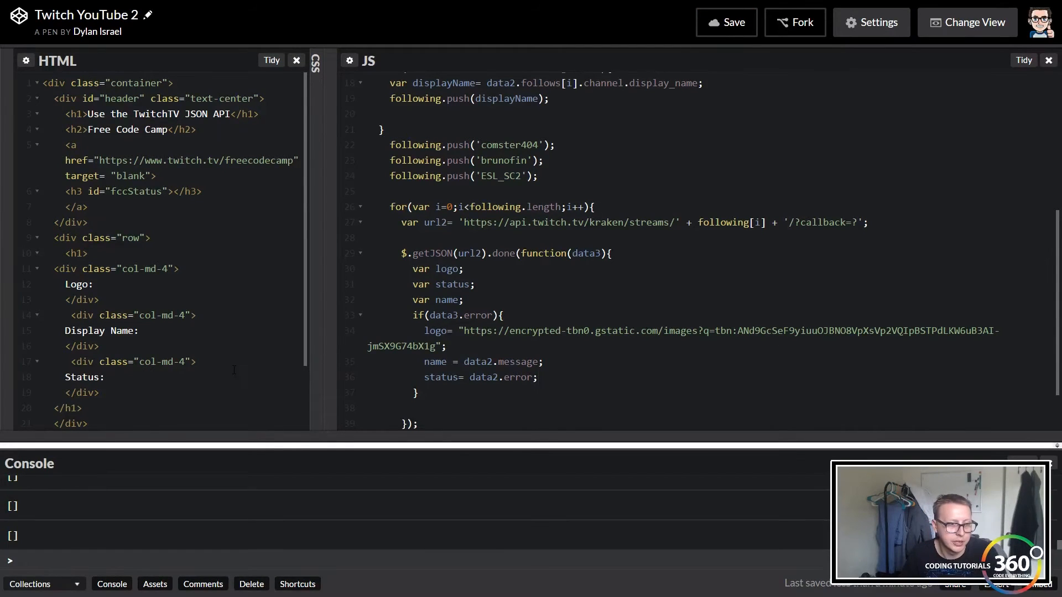
Add a div with id followerInfo to the HTML.
type("<div id=\"followerInfo\">")
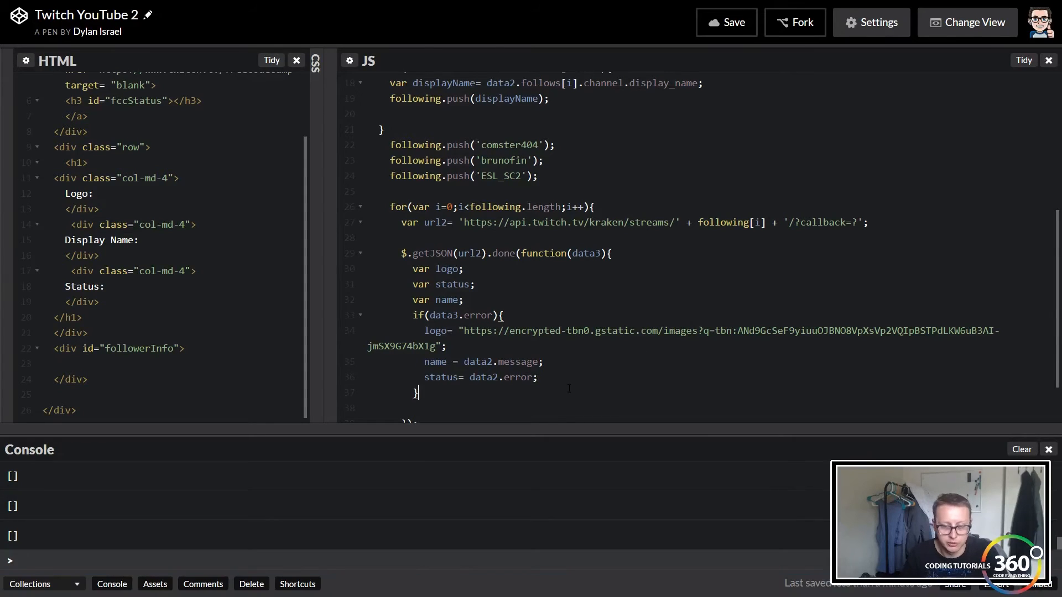
Paste the followerInfo prepend row and fill its columns with name and status.
key("enter")
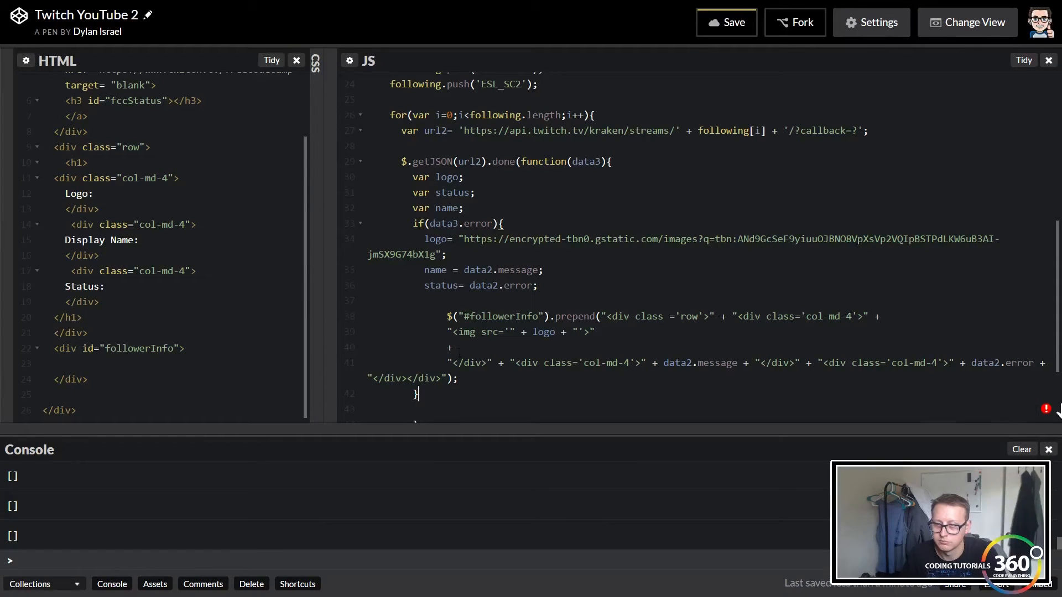
double_click(698, 363)
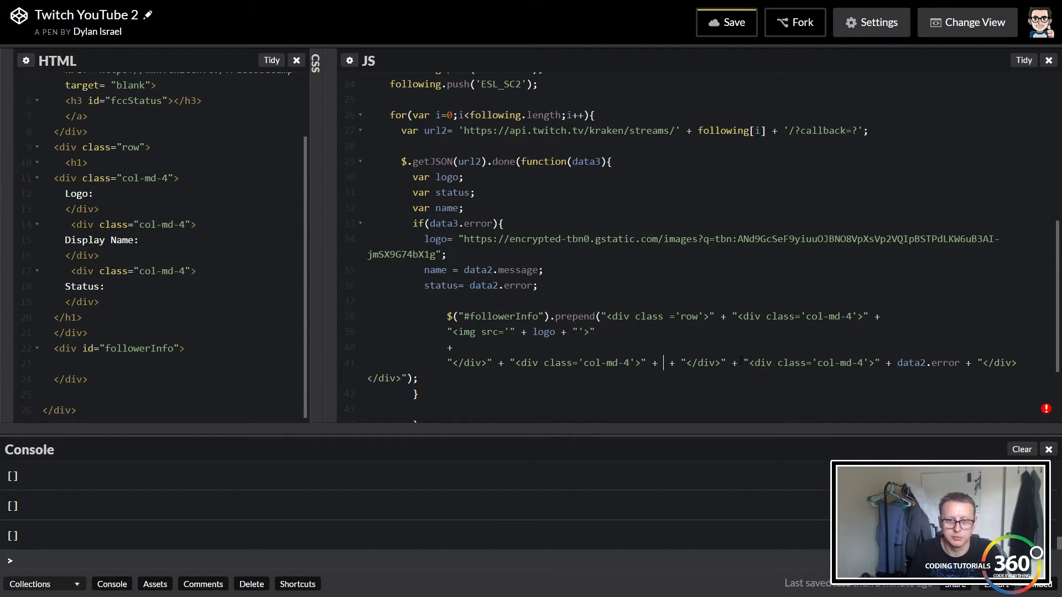
type("name")
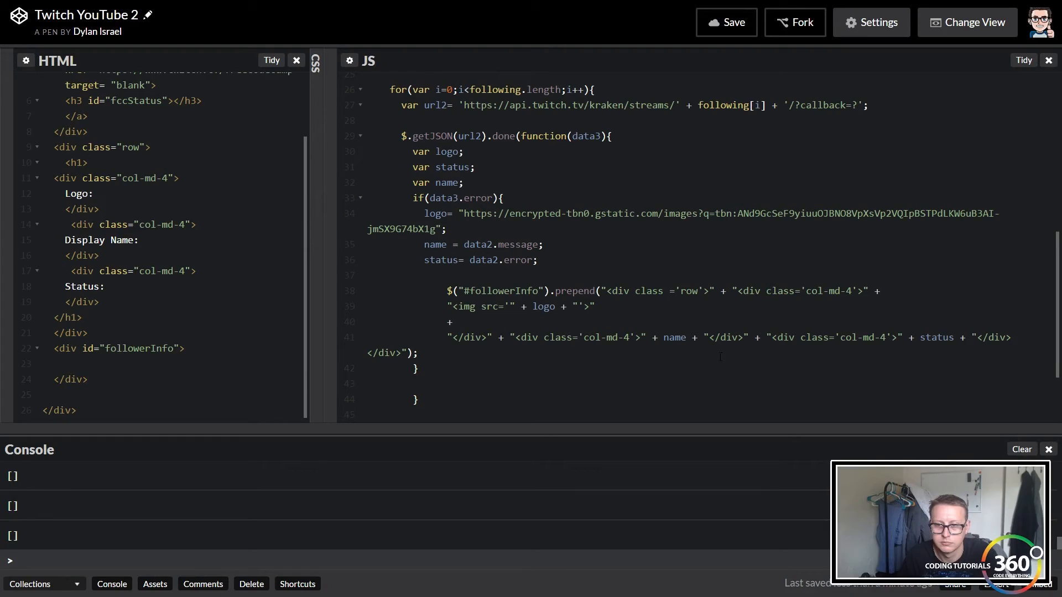
type("s")
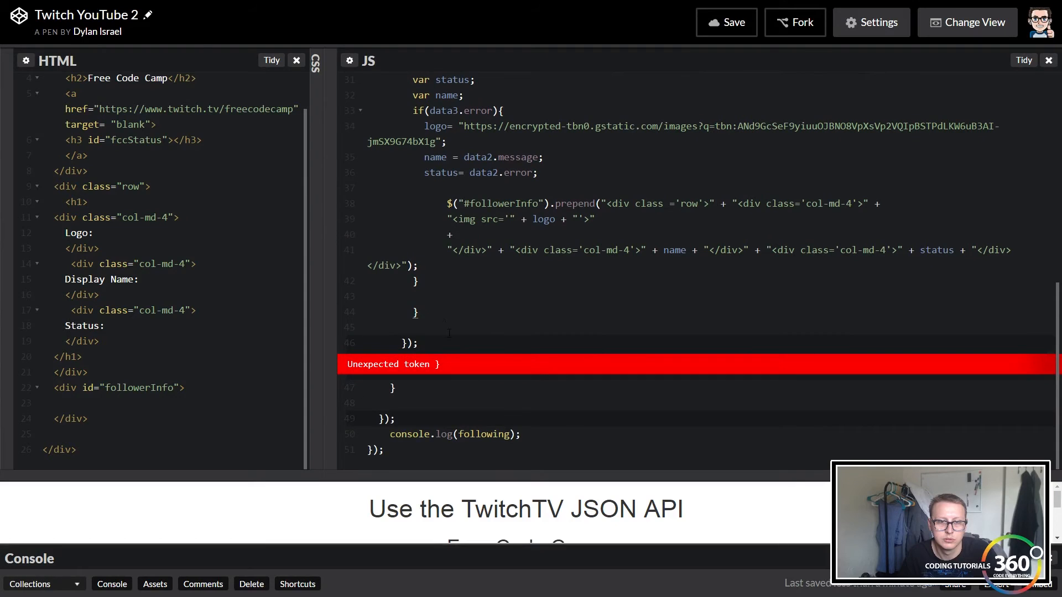
Add the missing brace, read from data3, log name, and paste the row code back in.
left_click(418, 312)
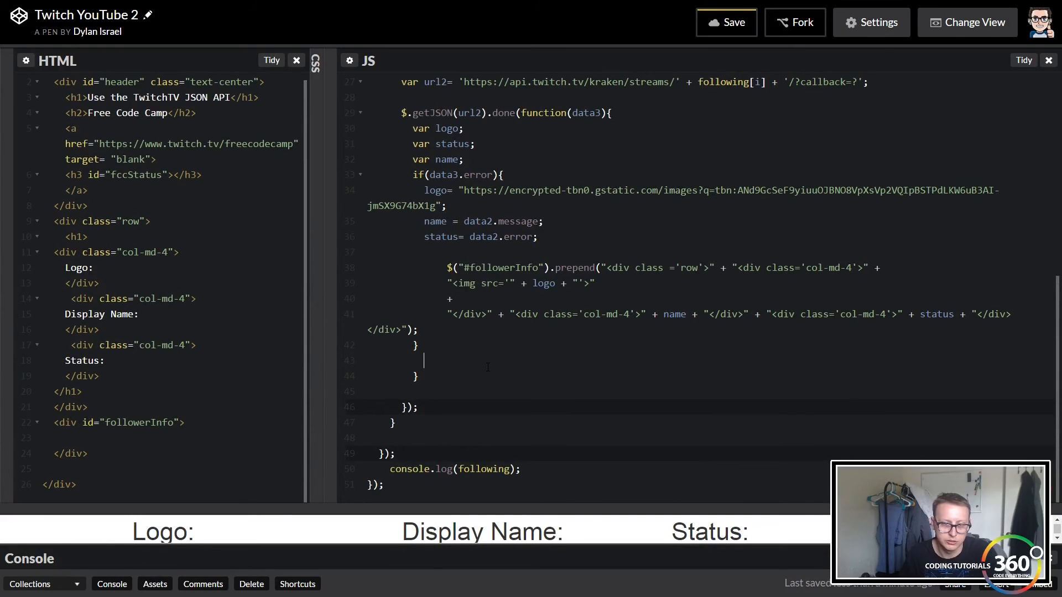
type("}}")
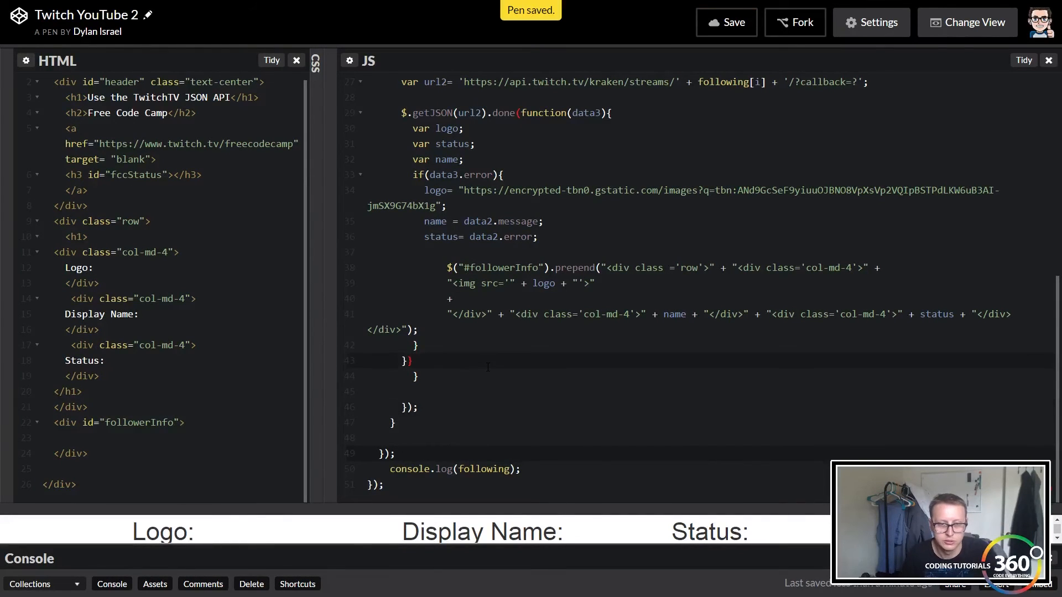
type("s")
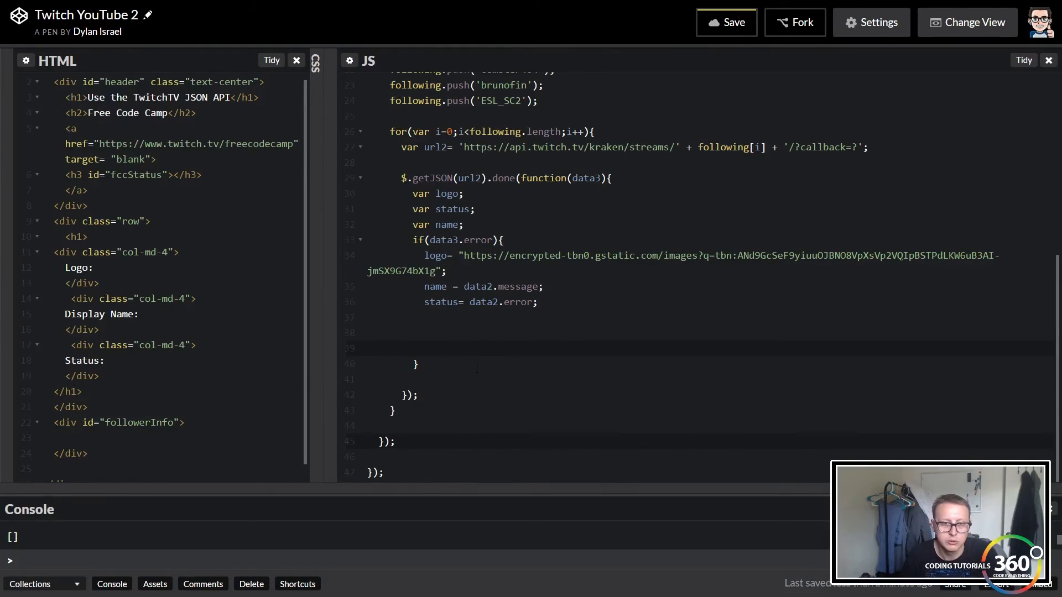
type("console.")
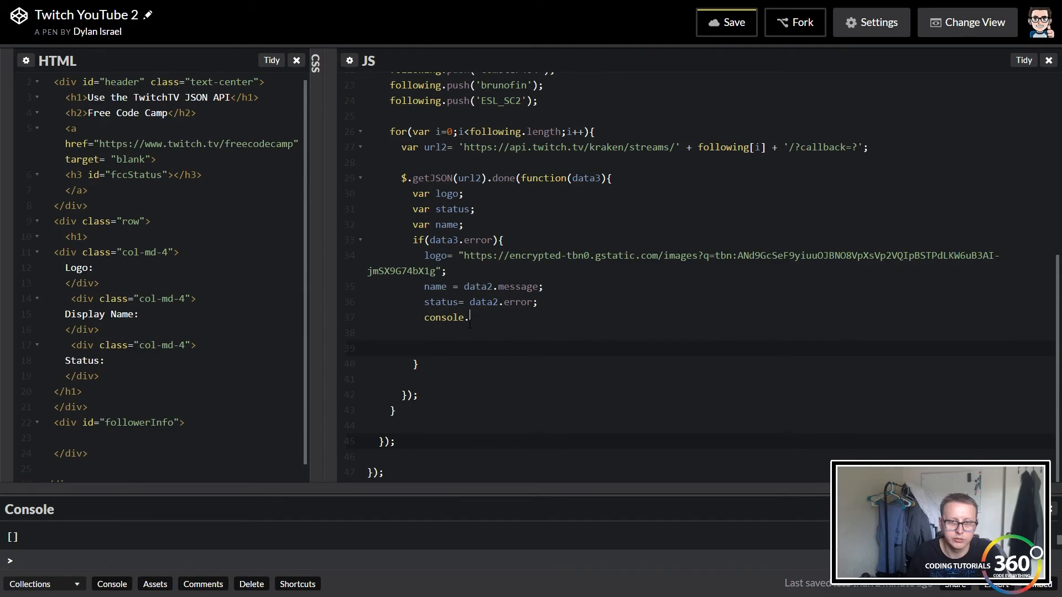
type("log(")
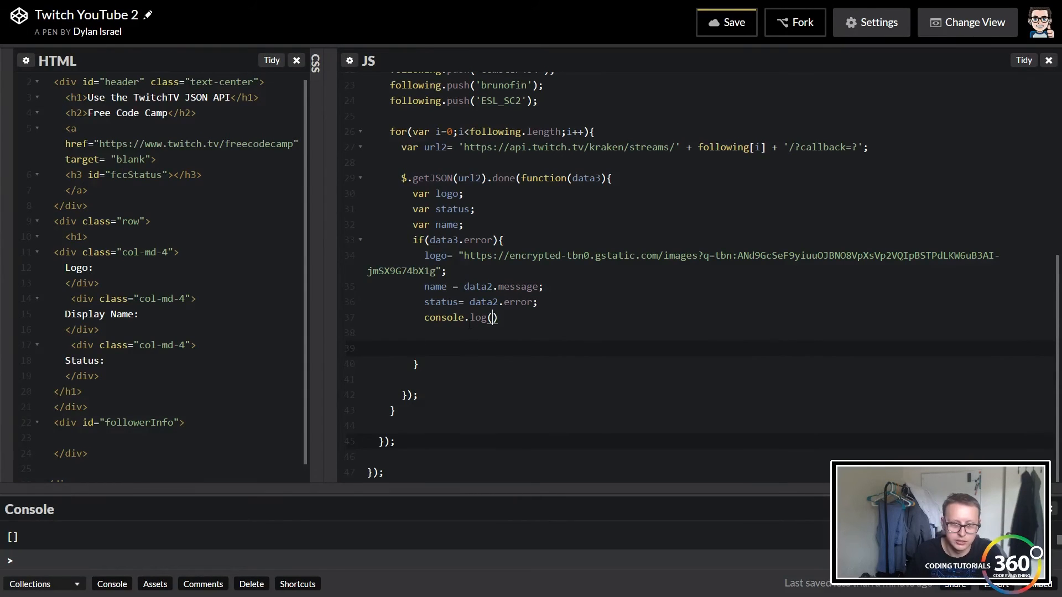
type("name);")
left_click(485, 286)
type("3")
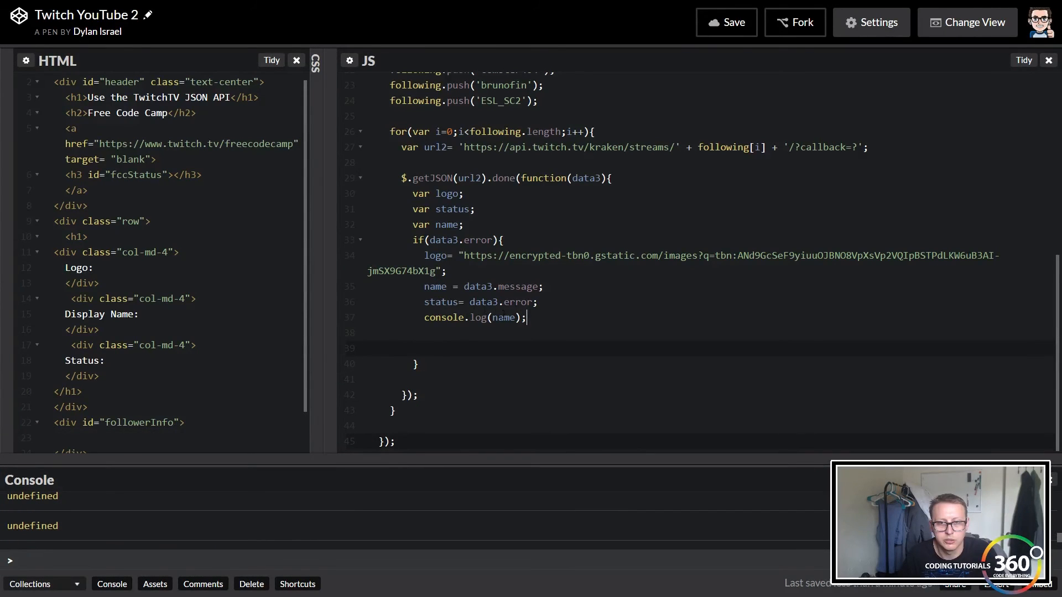
key("Backspace")
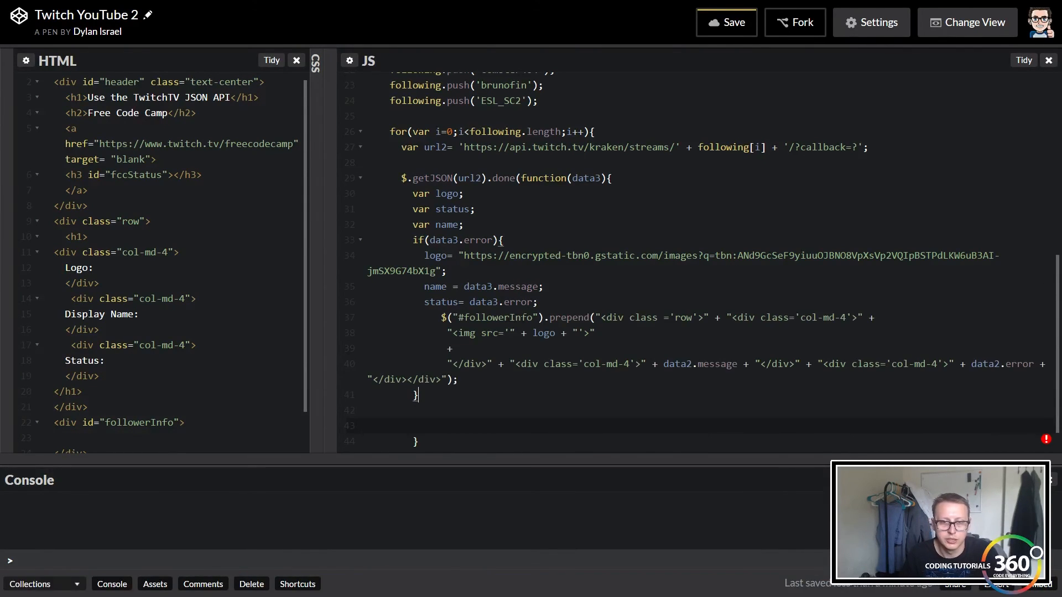
Replace data2.message and data2.error in the prepended row with name and status.
double_click(698, 364)
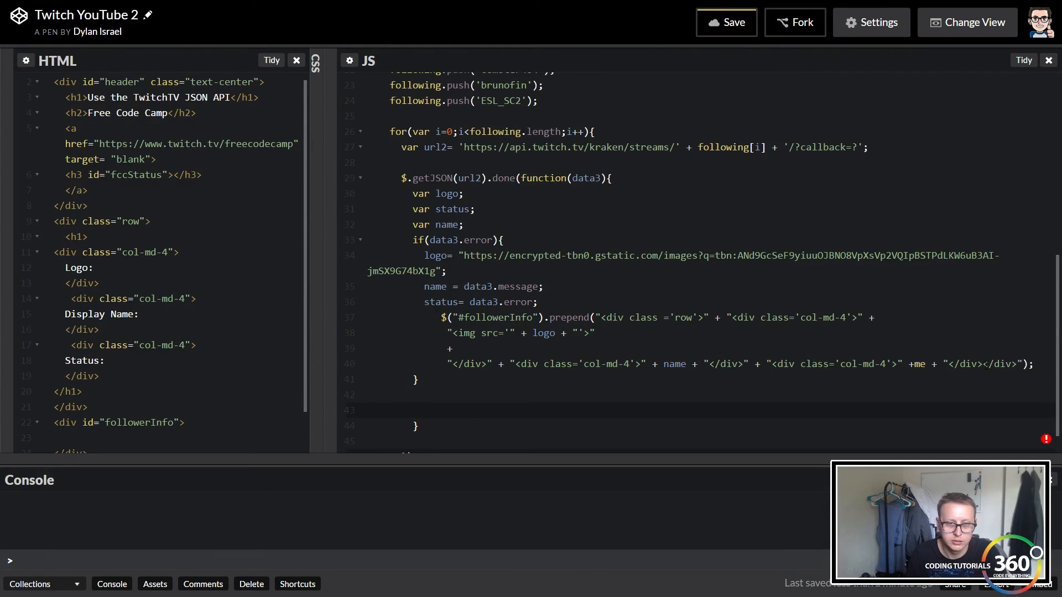
type("status")
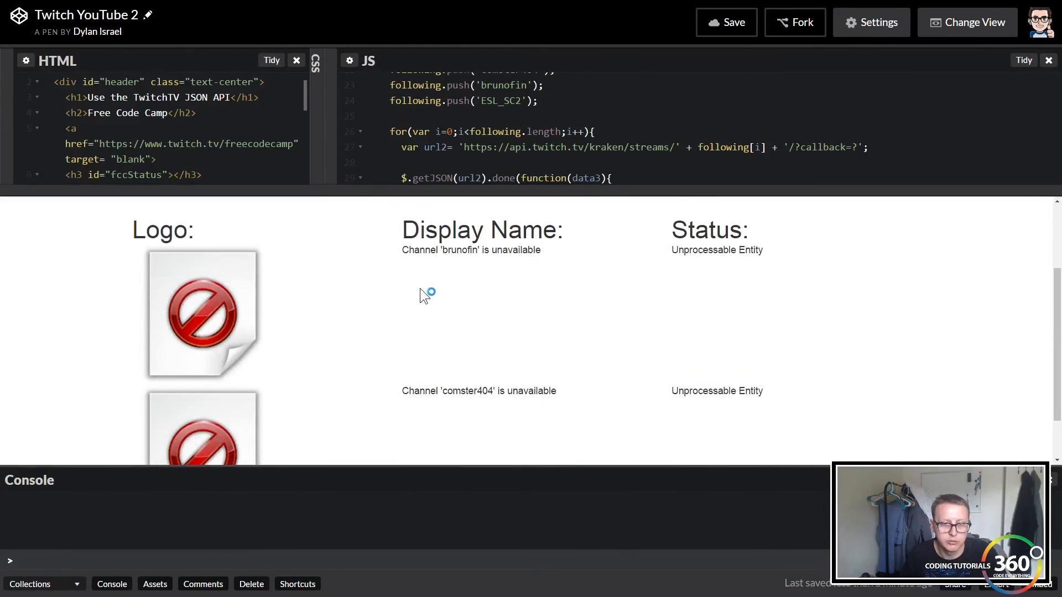
mouse_move(661, 265)
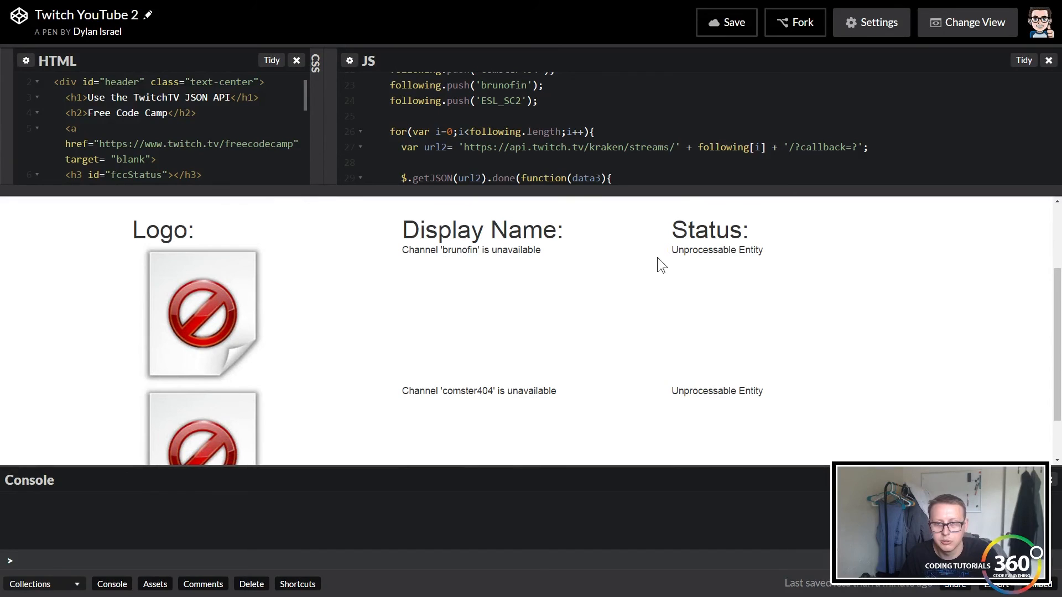
scroll("down", 3)
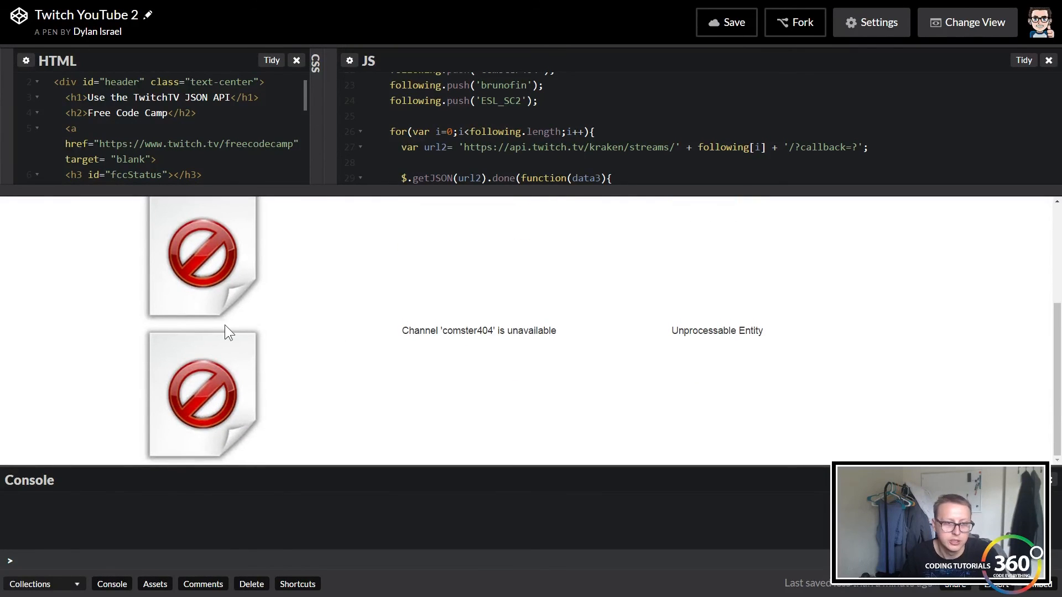